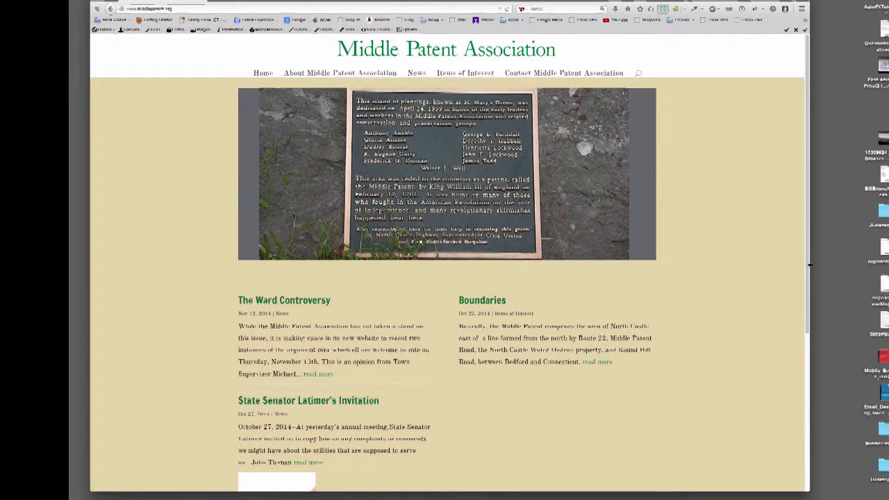
- Log in from the front-page footer to reach the Middle Patent Association admin dashboard
{"action": "scroll", "scroll_direction": "down", "scroll_amount": 3}
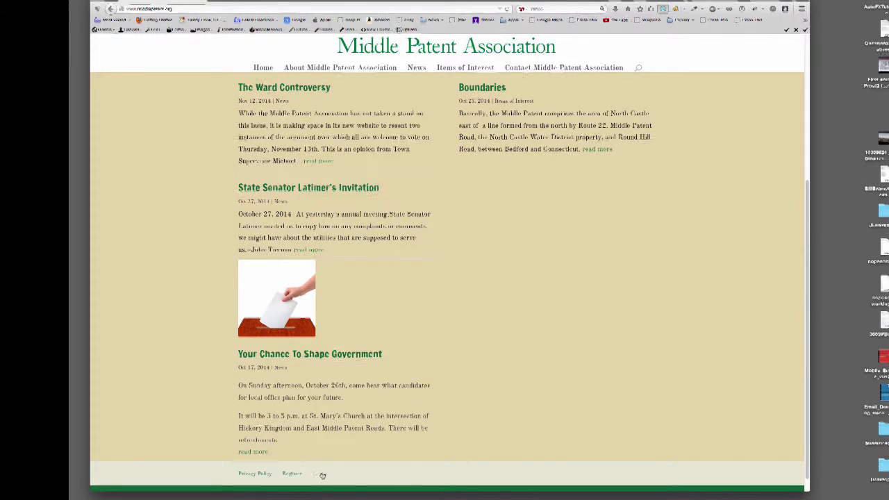
{"action": "left_click", "coordinate": [322, 475]}
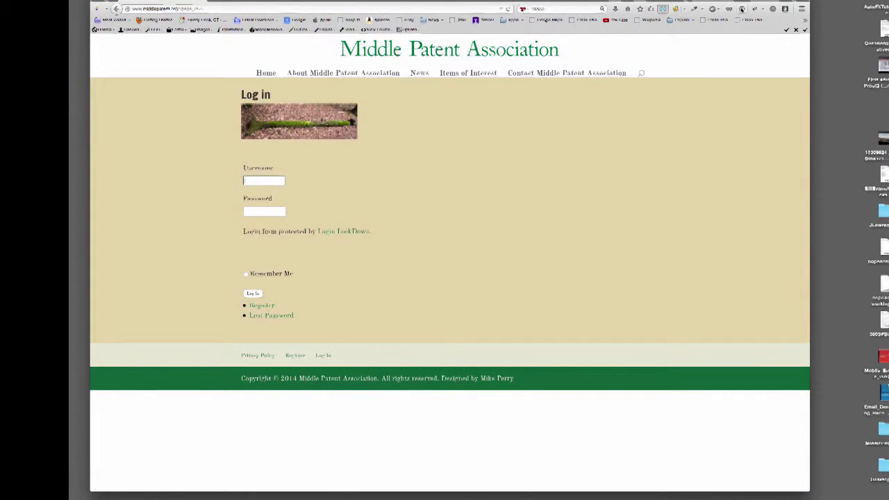
{"action": "left_click", "coordinate": [742, 8]}
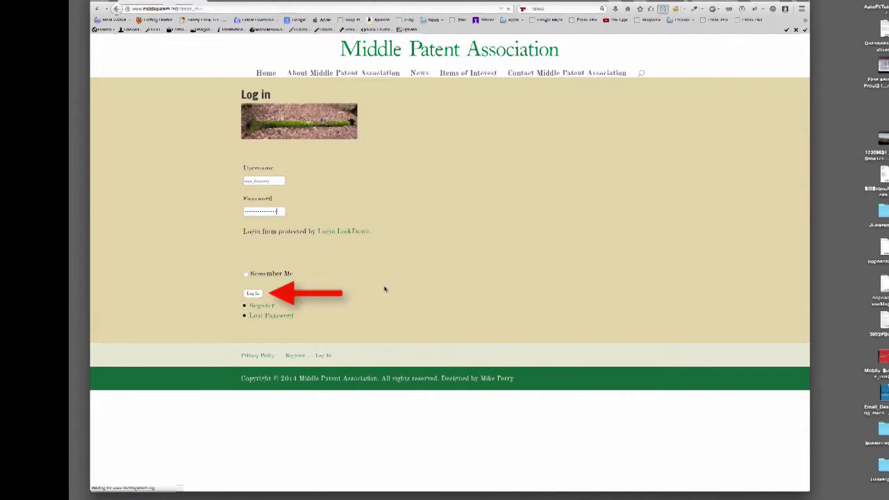
{"action": "left_click", "coordinate": [253, 293]}
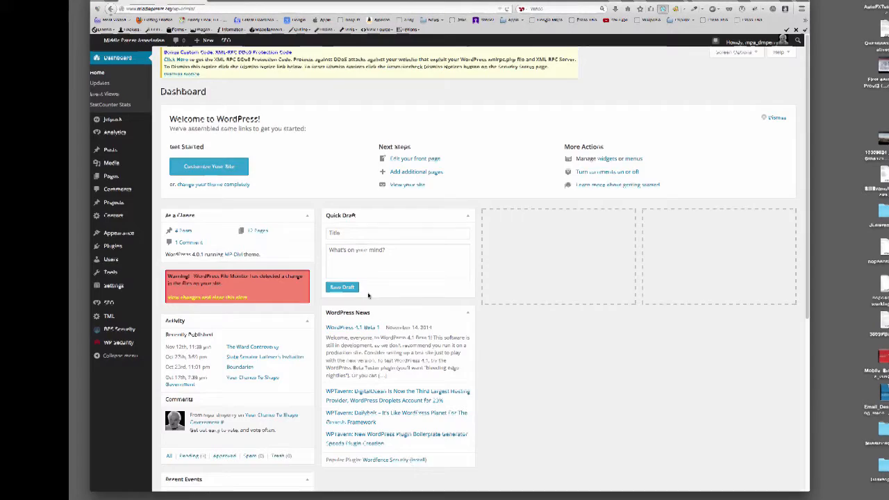
{"action": "mouse_move", "coordinate": [730, 339]}
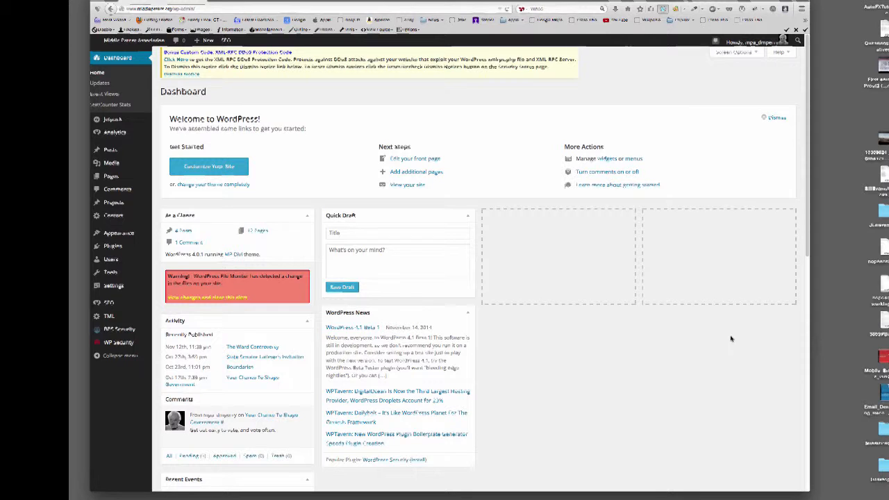
{"action": "mouse_move", "coordinate": [306, 243]}
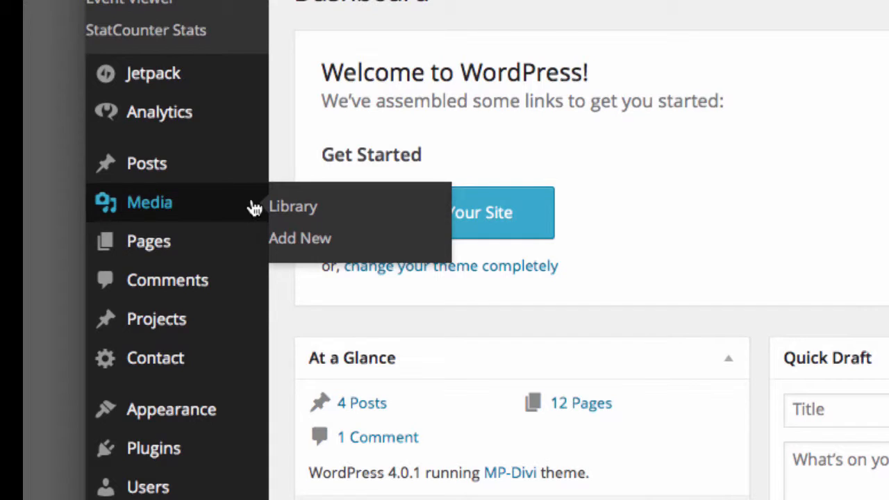
{"action": "mouse_move", "coordinate": [178, 164]}
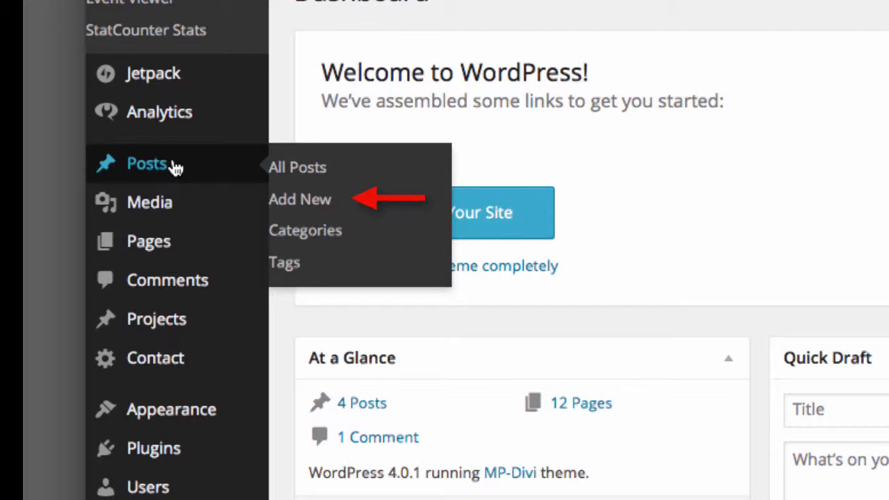
{"action": "mouse_move", "coordinate": [333, 208]}
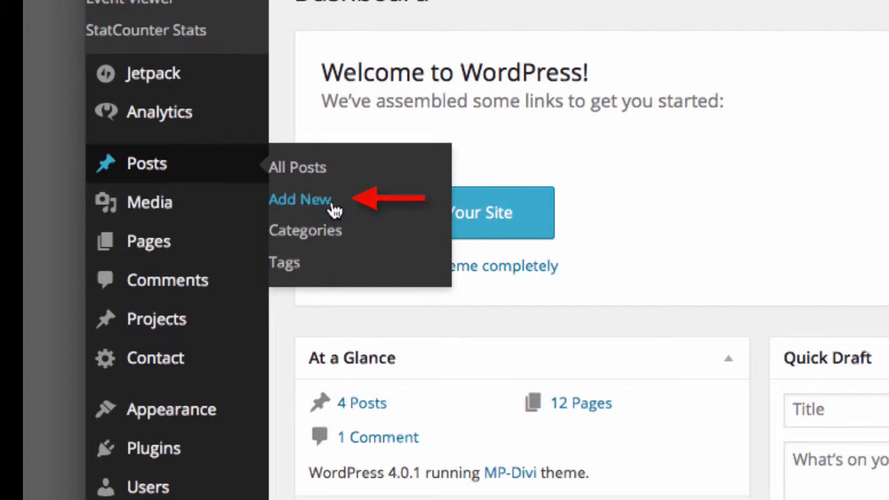
- Add a new post titled 'St. Mary's Church' and place the caret in its empty body
{"action": "left_click", "coordinate": [300, 200]}
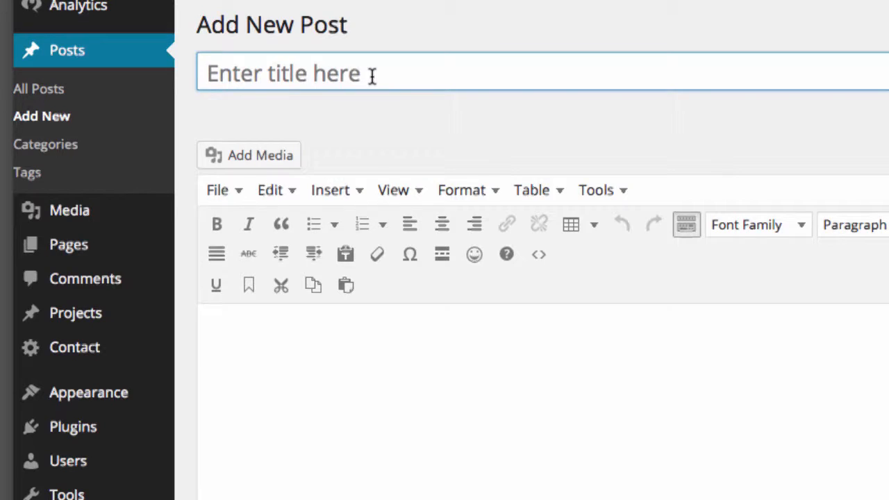
{"action": "type", "text": "St."}
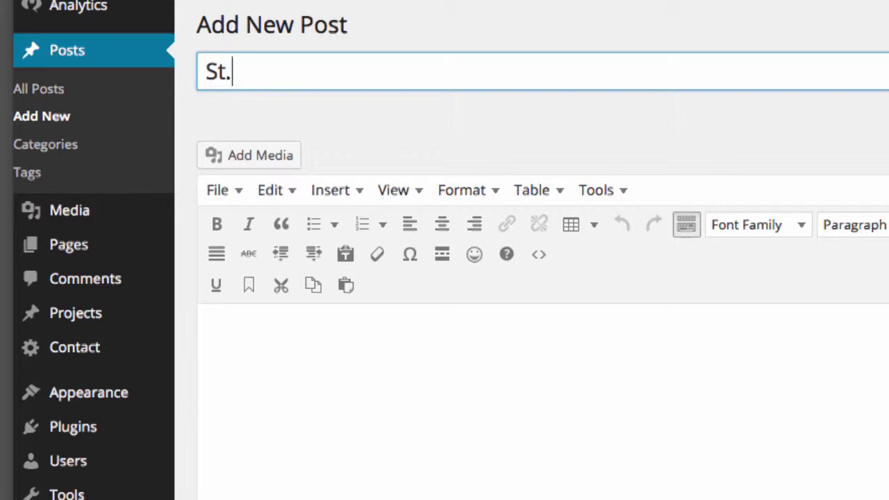
{"action": "type", "text": "Mary"}
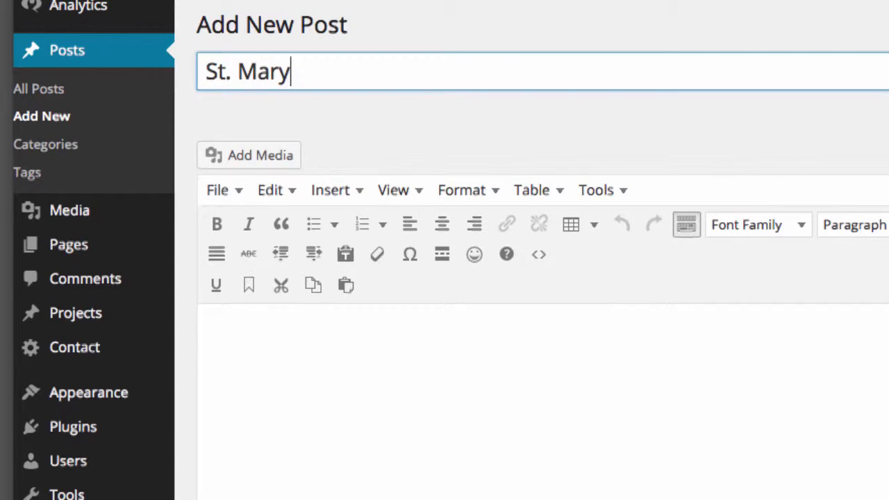
{"action": "type", "text": "'s Ch"}
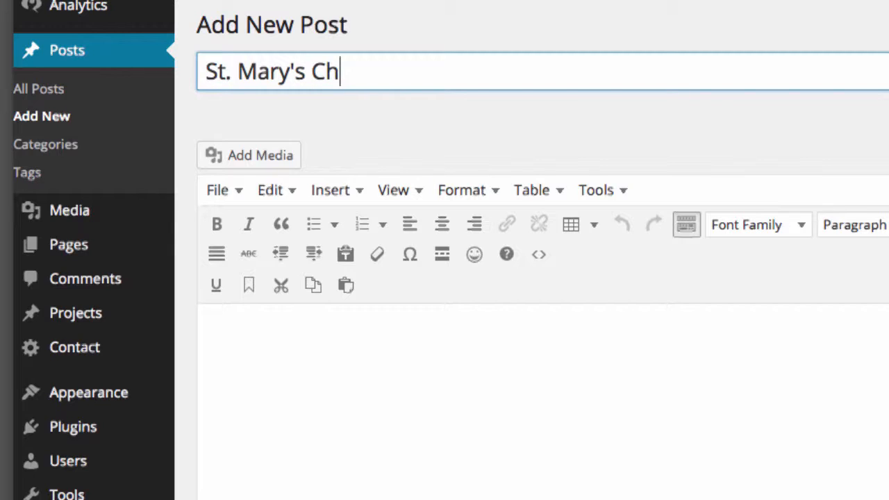
{"action": "type", "text": "urch"}
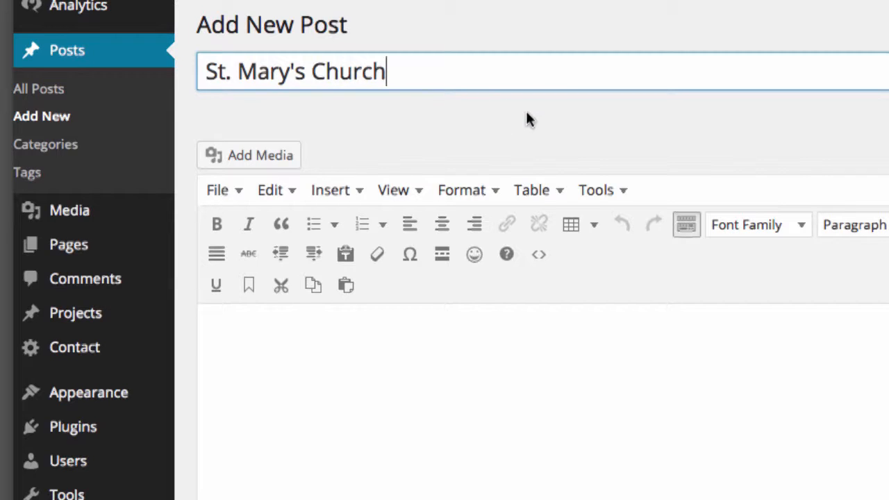
{"action": "mouse_move", "coordinate": [562, 123]}
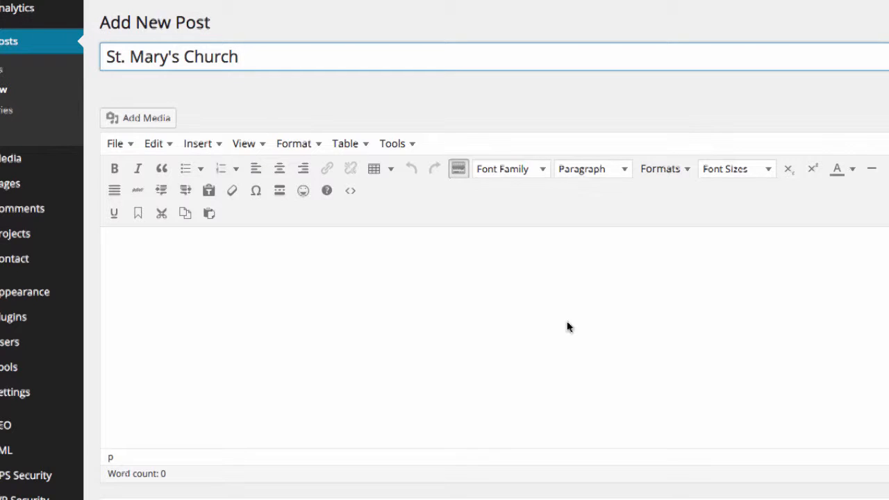
{"action": "mouse_move", "coordinate": [262, 302]}
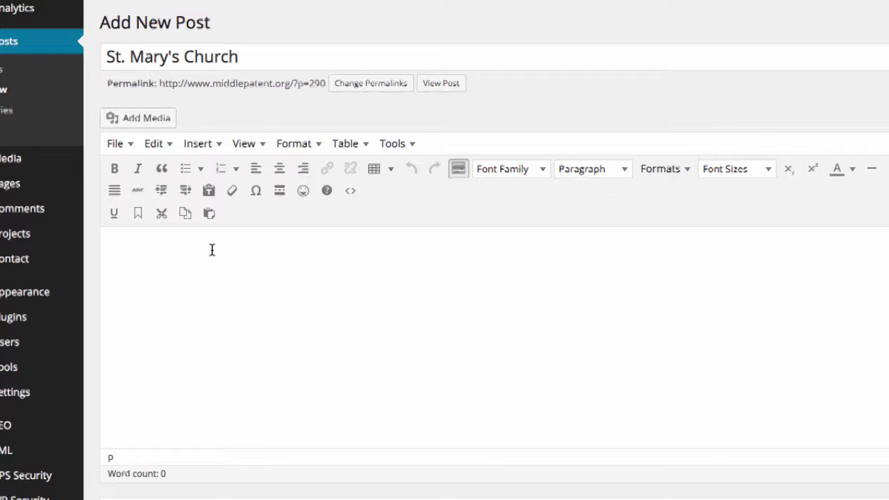
{"action": "left_click", "coordinate": [109, 250]}
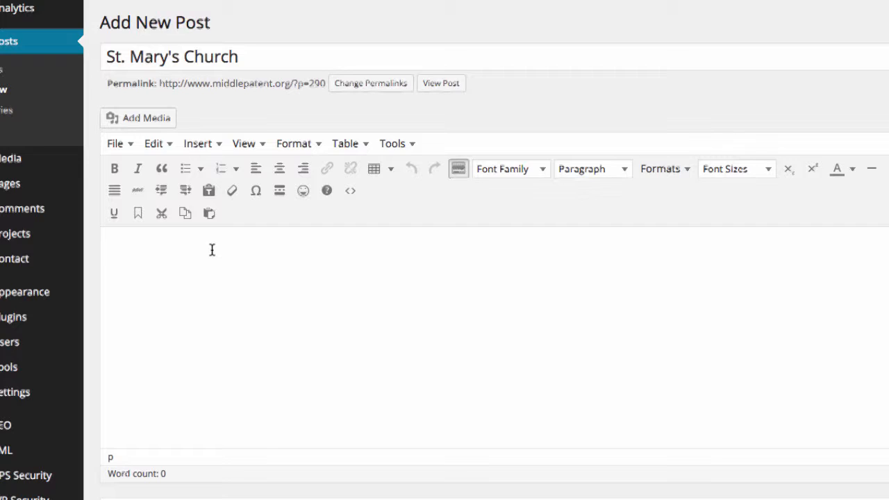
{"action": "left_click", "coordinate": [108, 250]}
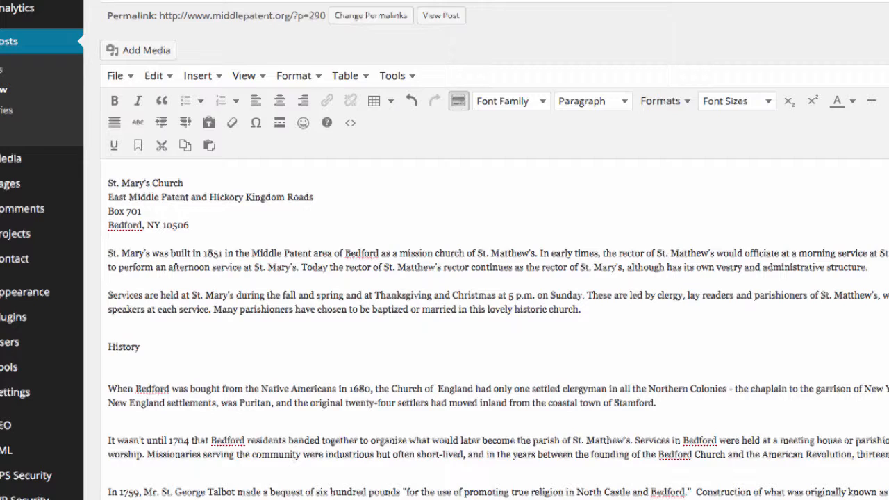
{"action": "mouse_move", "coordinate": [542, 258]}
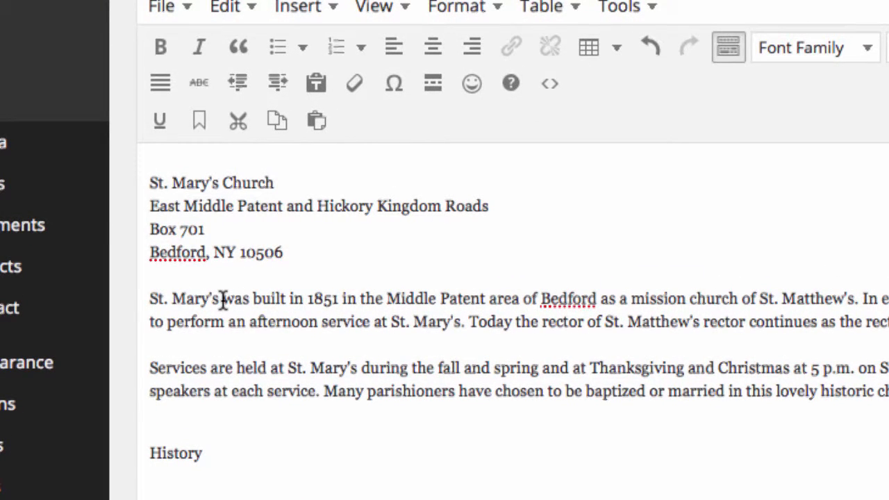
- Select the words St. Mary's at the start of the first pasted paragraph
{"action": "double_click", "coordinate": [183, 297]}
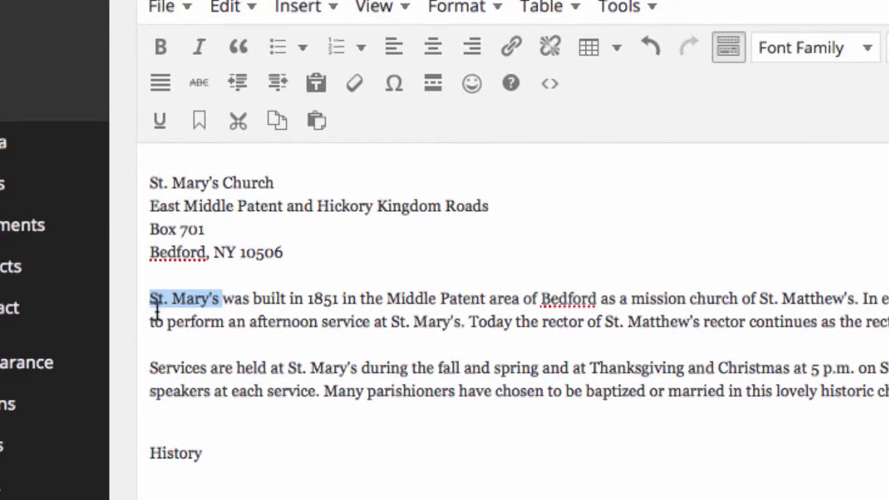
{"action": "mouse_move", "coordinate": [161, 47]}
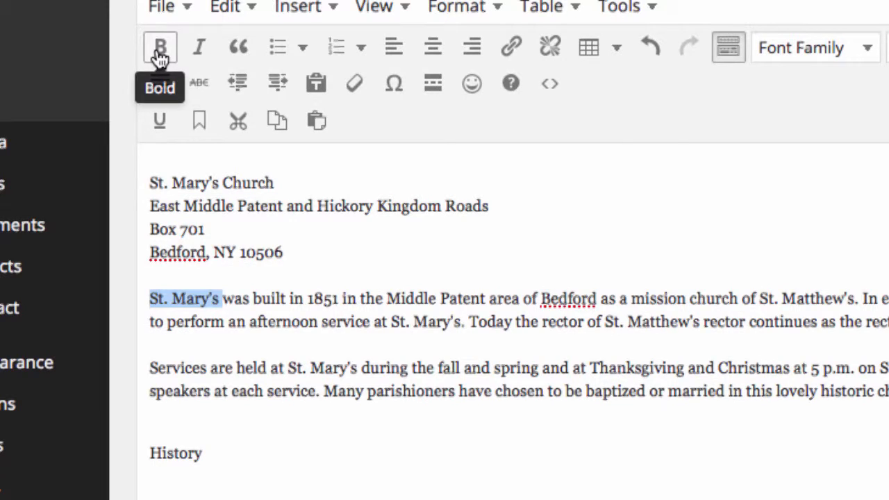
- Bold St. Mary's, try bulleted, lower-roman and upper-alpha lists on the address, then remove list formatting
{"action": "left_click", "coordinate": [159, 47]}
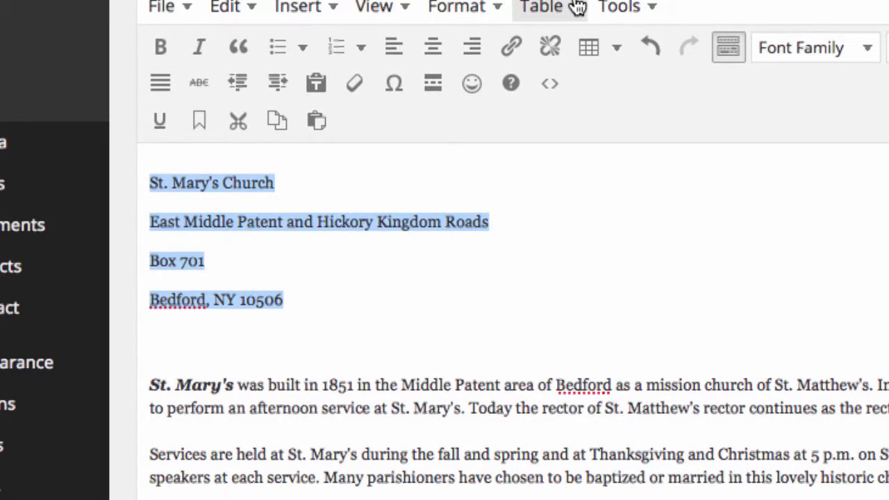
{"action": "mouse_move", "coordinate": [336, 48]}
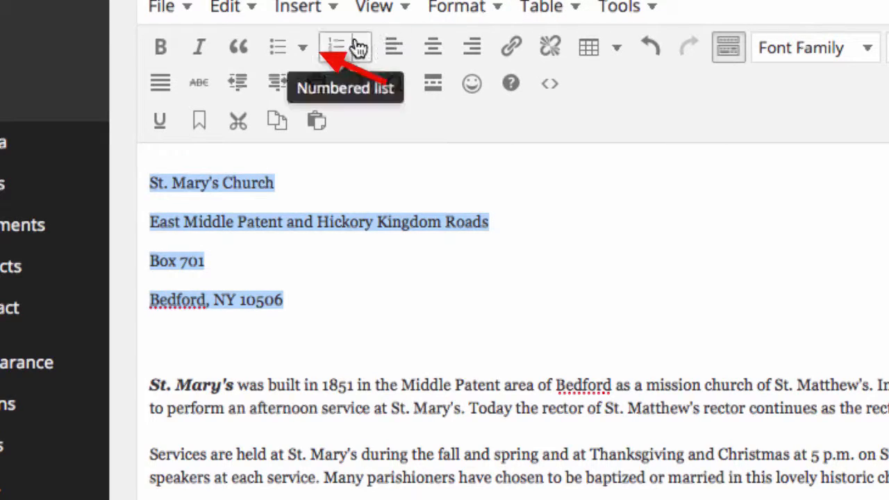
{"action": "mouse_move", "coordinate": [276, 47]}
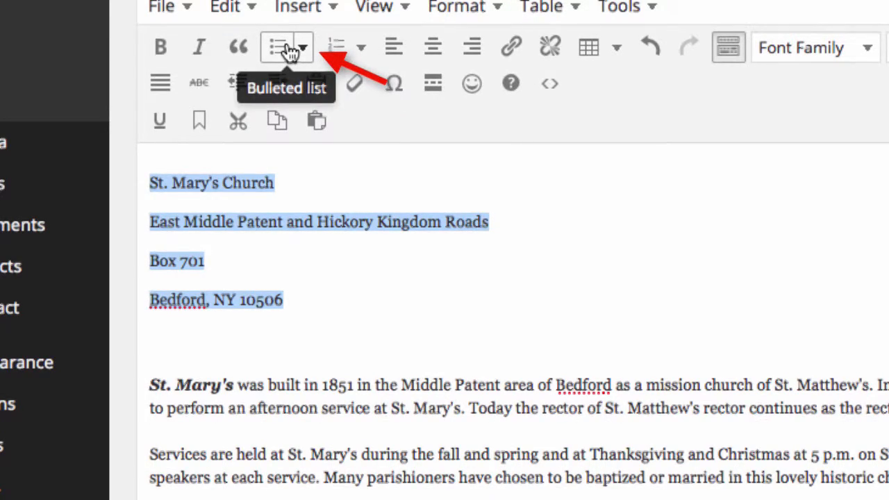
{"action": "left_click", "coordinate": [278, 47]}
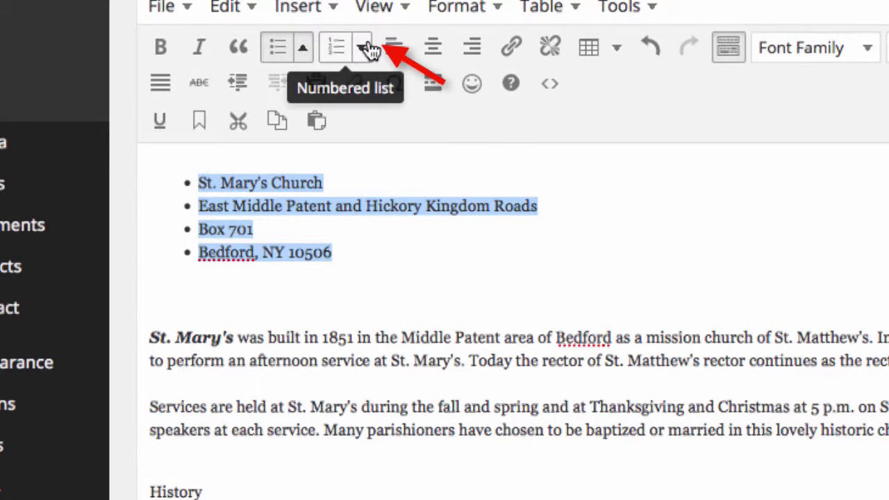
{"action": "left_click", "coordinate": [361, 48]}
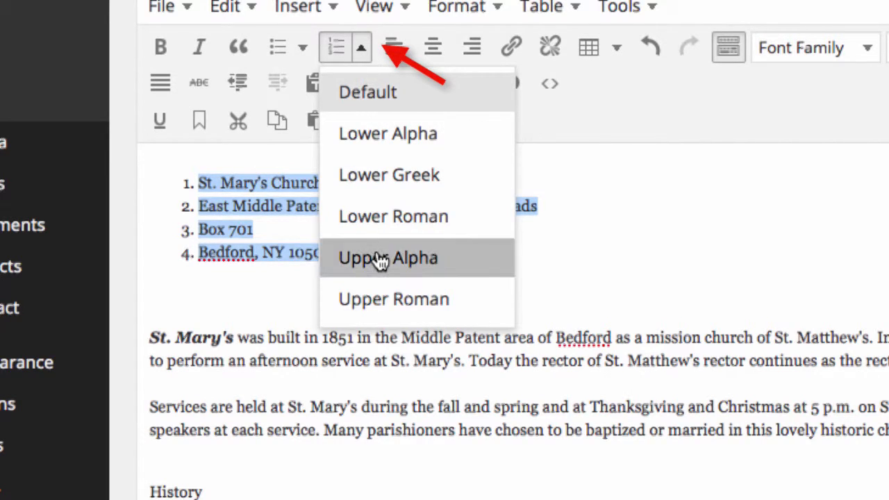
{"action": "mouse_move", "coordinate": [393, 217]}
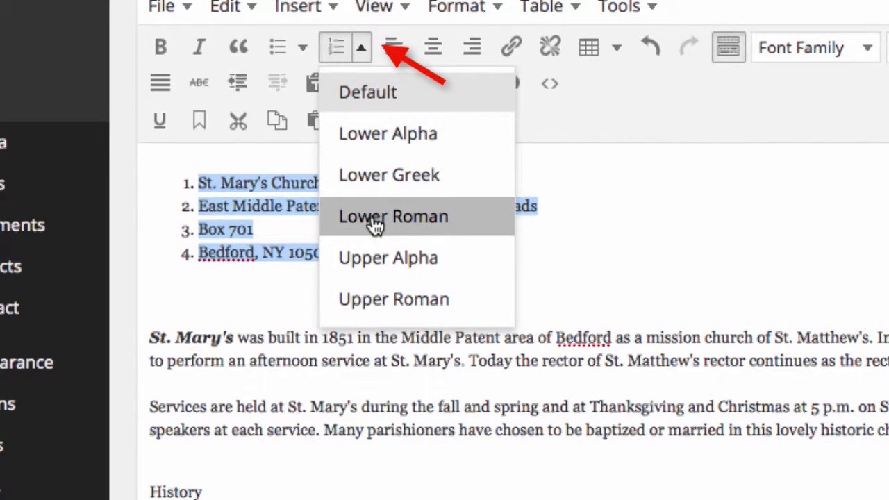
{"action": "left_click", "coordinate": [393, 217]}
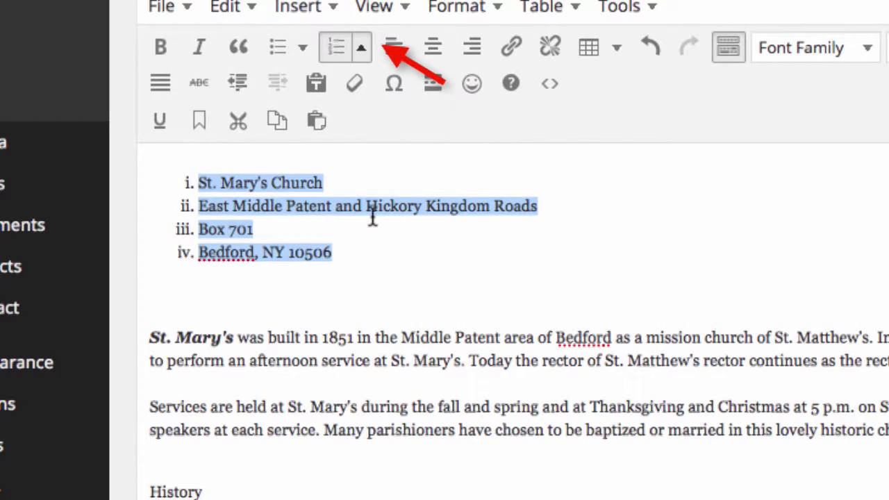
{"action": "left_click", "coordinate": [361, 47]}
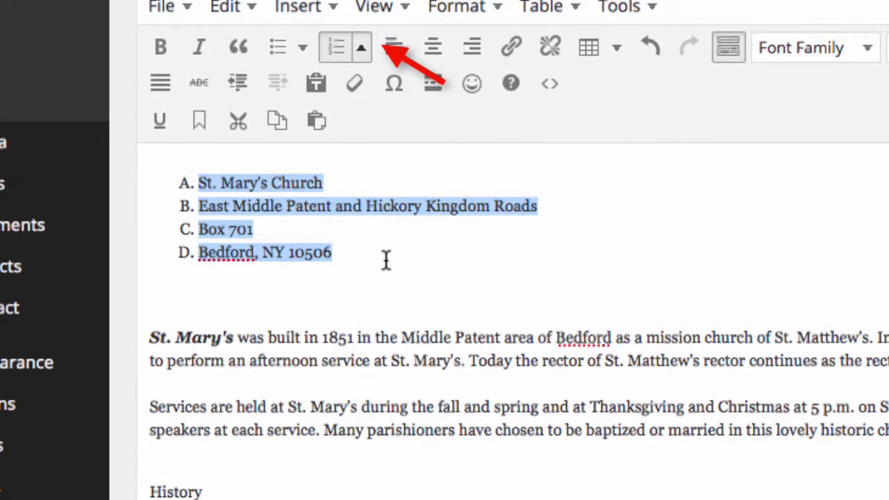
{"action": "mouse_move", "coordinate": [336, 47]}
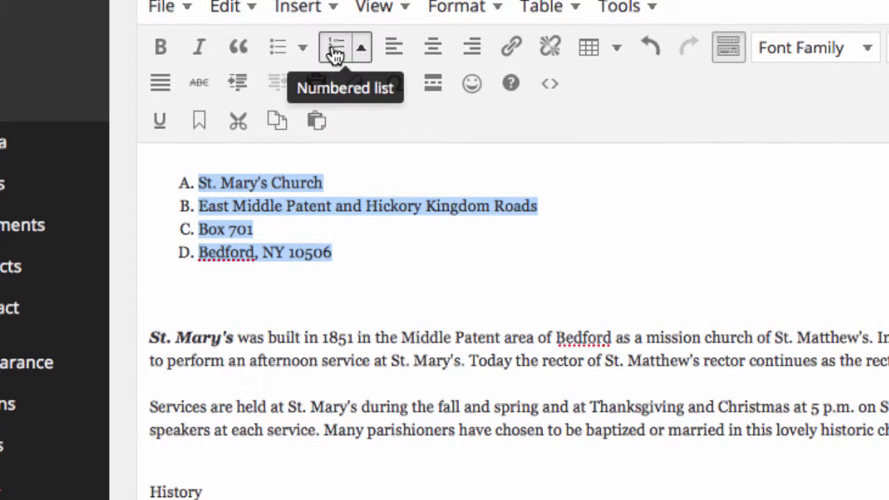
{"action": "left_click", "coordinate": [335, 47]}
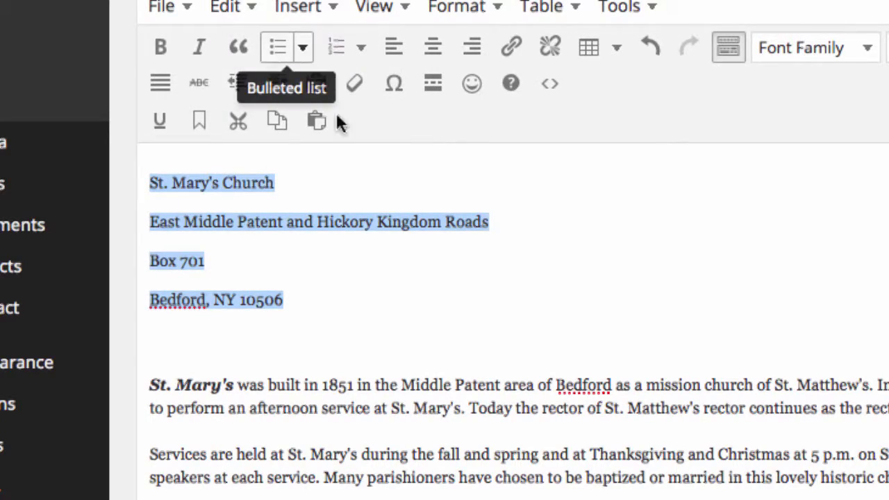
{"action": "mouse_move", "coordinate": [594, 457]}
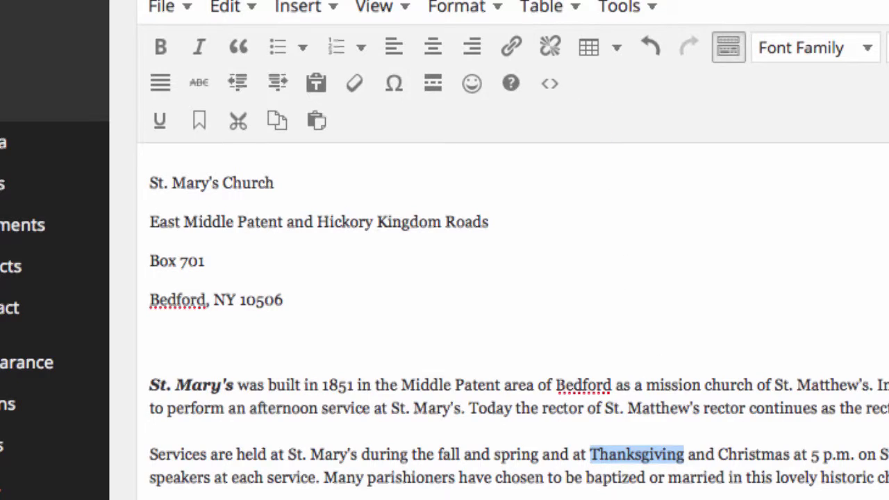
{"action": "mouse_move", "coordinate": [527, 167]}
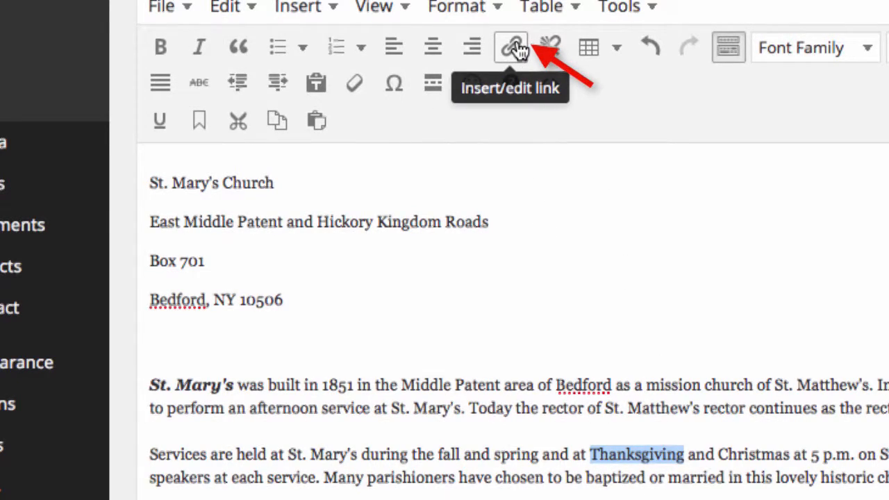
{"action": "left_click", "coordinate": [511, 47]}
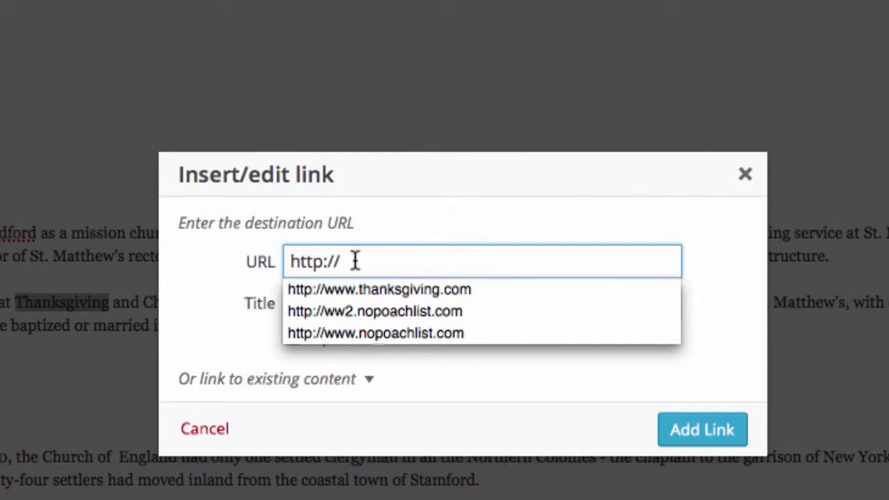
{"action": "mouse_move", "coordinate": [379, 289]}
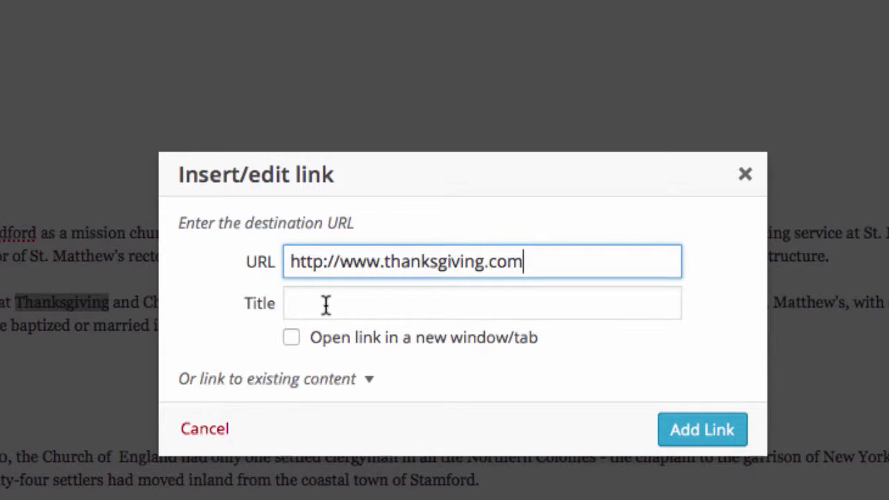
{"action": "left_click", "coordinate": [482, 302]}
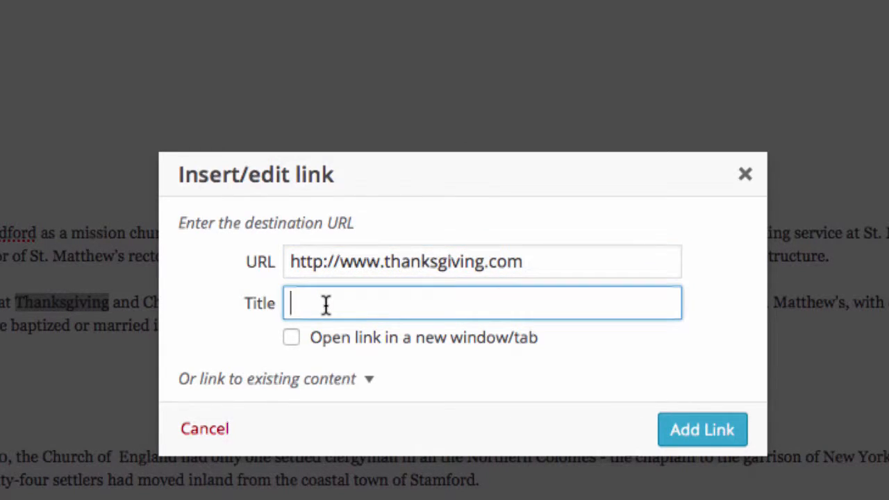
{"action": "type", "text": "Thanksgiving"}
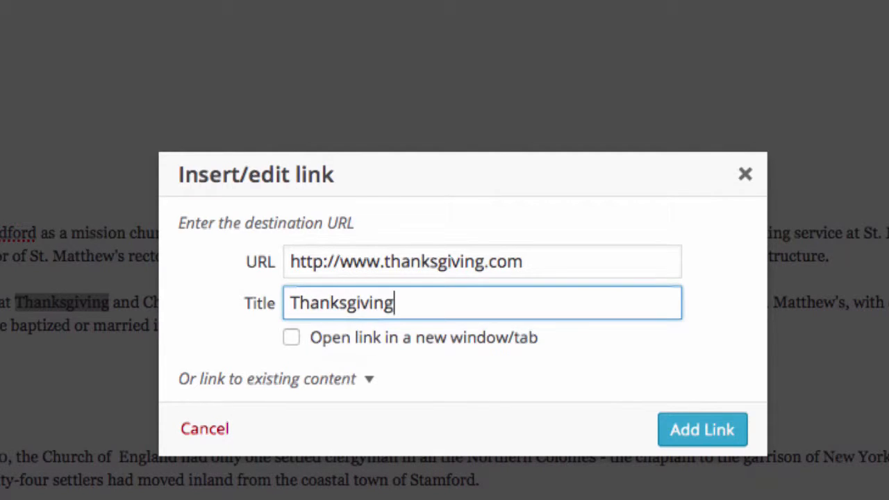
{"action": "type", "text": "li"}
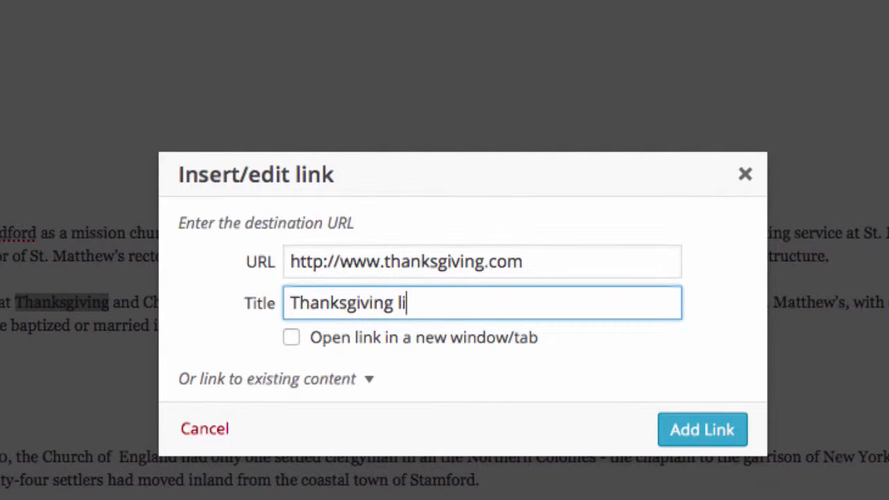
{"action": "type", "text": "nk"}
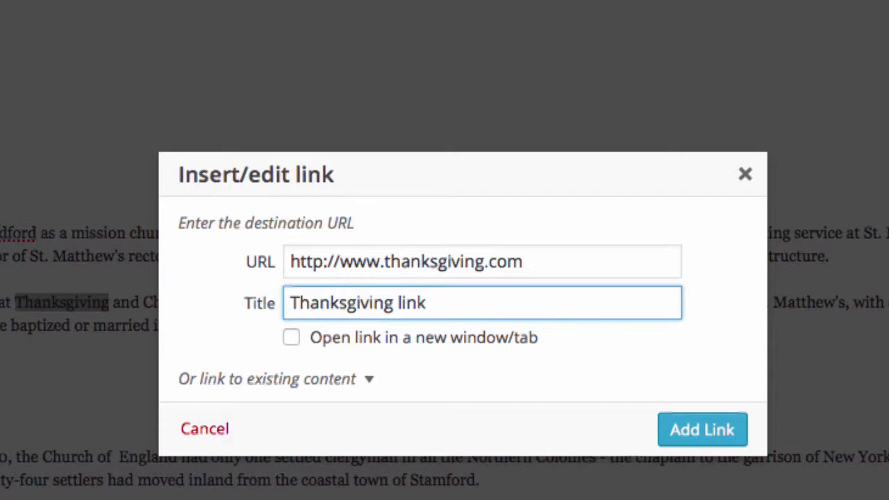
{"action": "mouse_move", "coordinate": [330, 308]}
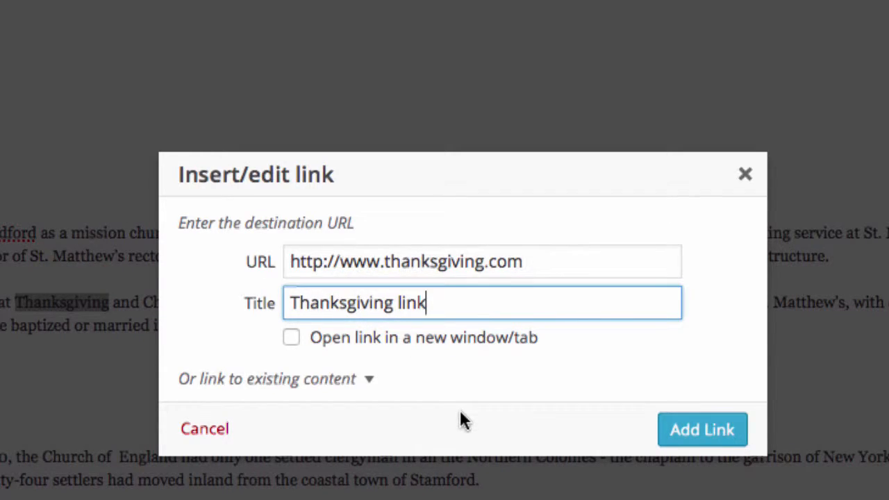
{"action": "left_click", "coordinate": [292, 338]}
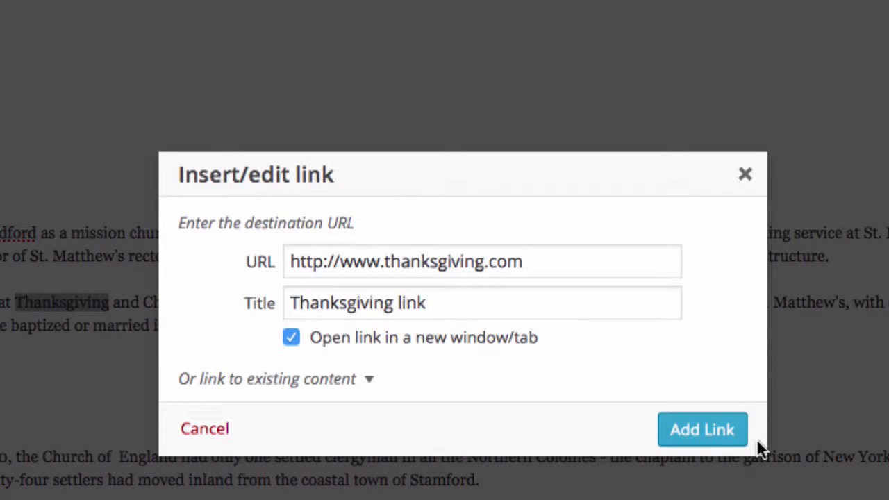
{"action": "left_click", "coordinate": [701, 429]}
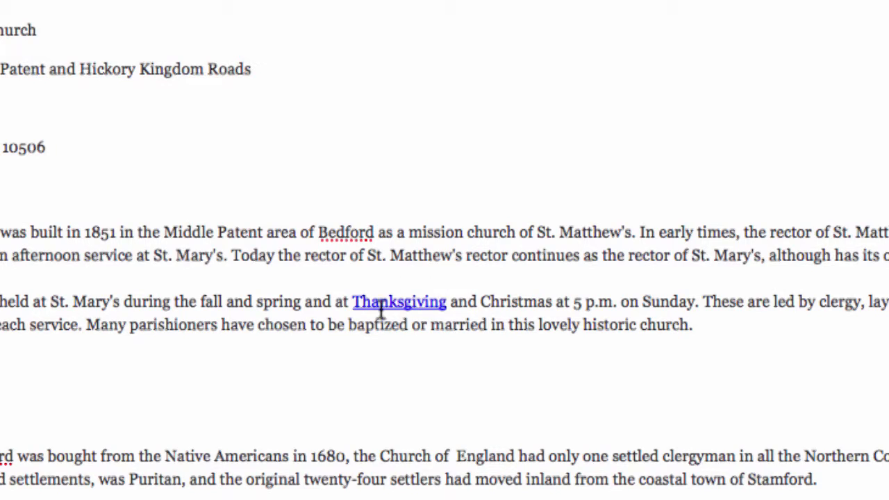
{"action": "mouse_move", "coordinate": [308, 271]}
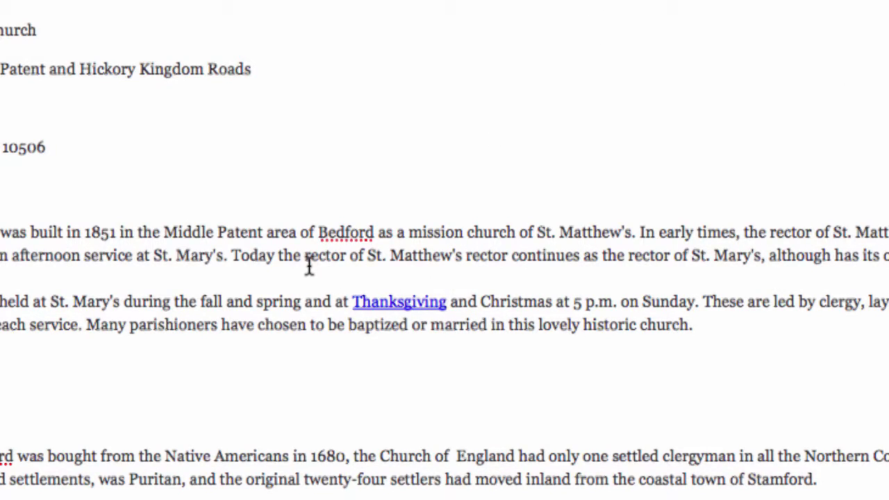
{"action": "double_click", "coordinate": [399, 302]}
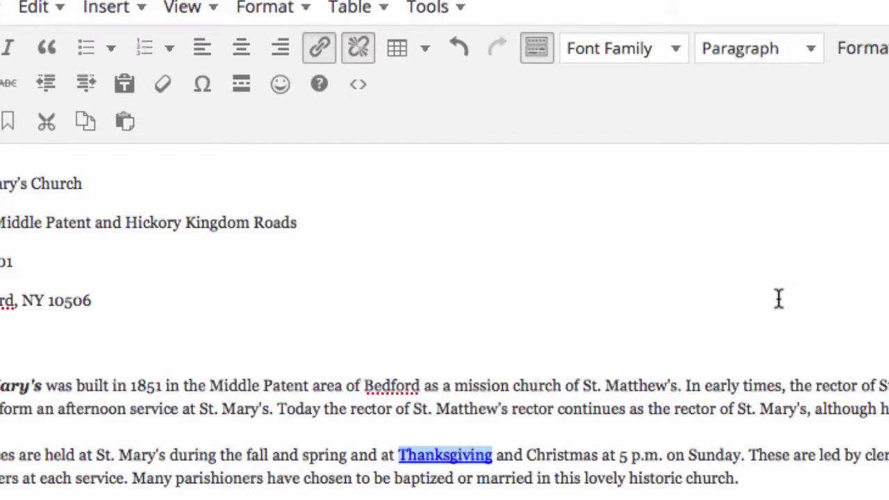
{"action": "mouse_move", "coordinate": [711, 233]}
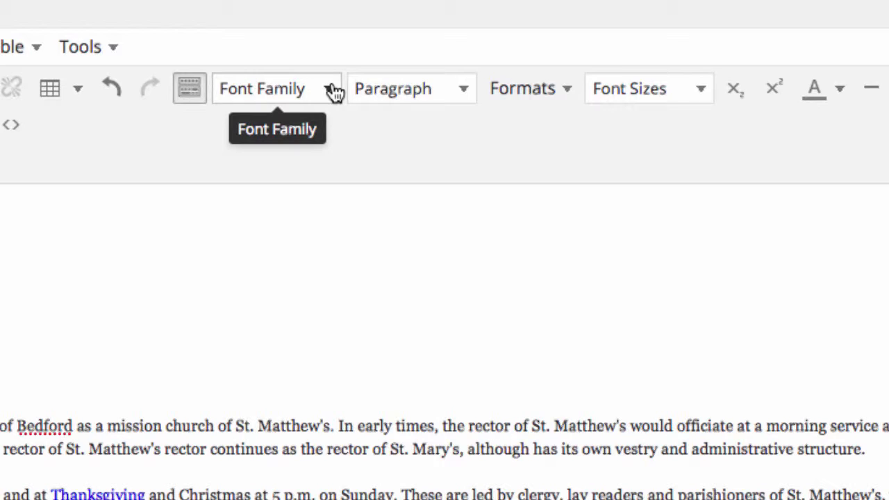
{"action": "left_click", "coordinate": [275, 89]}
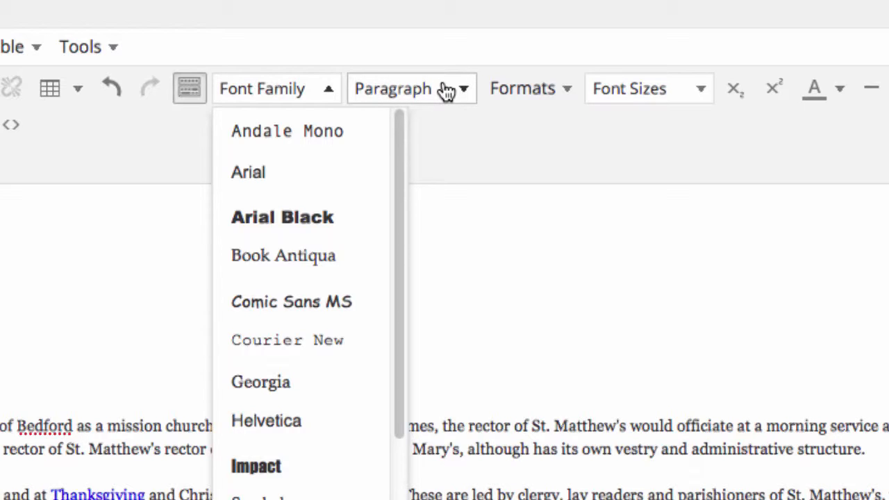
{"action": "left_click", "coordinate": [411, 88]}
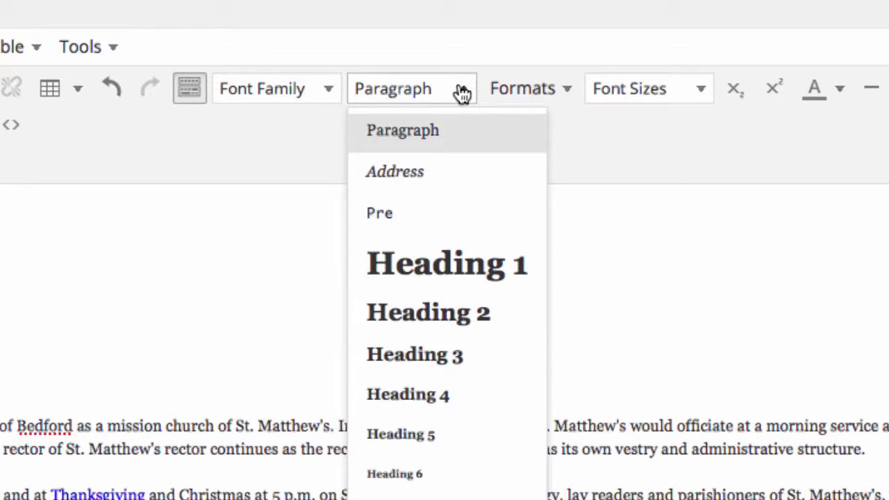
{"action": "mouse_move", "coordinate": [444, 132]}
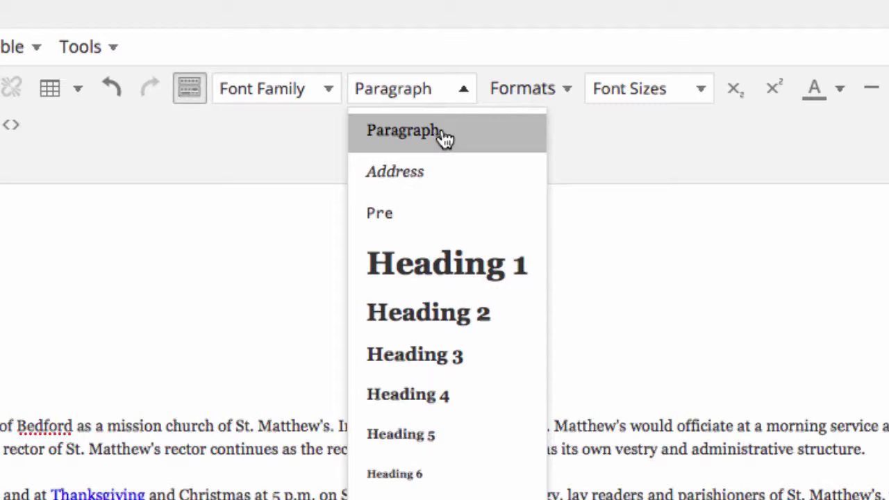
{"action": "mouse_move", "coordinate": [437, 191]}
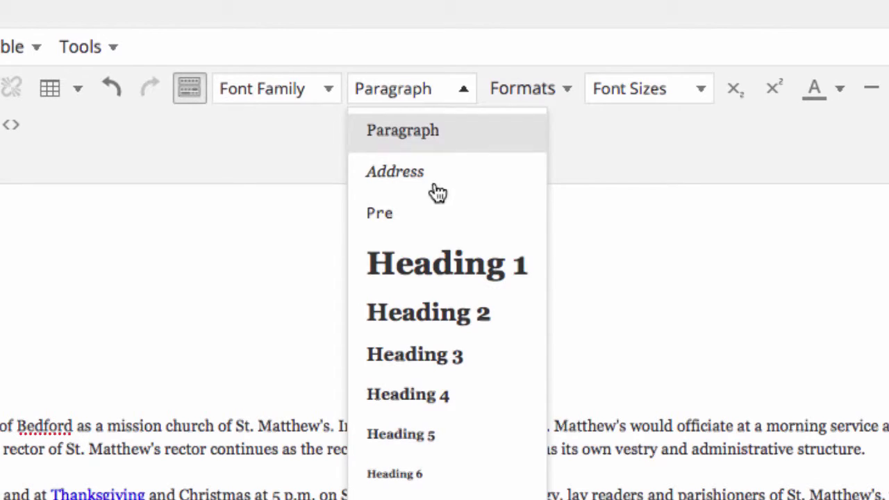
{"action": "mouse_move", "coordinate": [447, 264]}
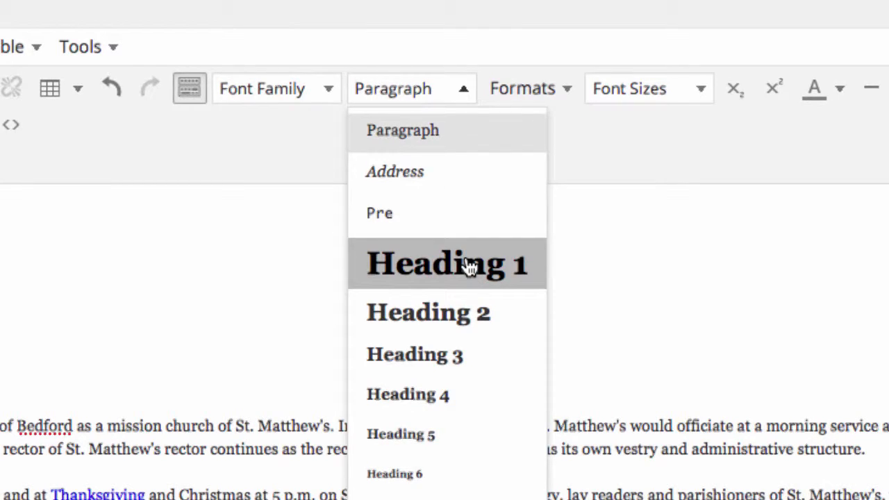
{"action": "mouse_move", "coordinate": [474, 339]}
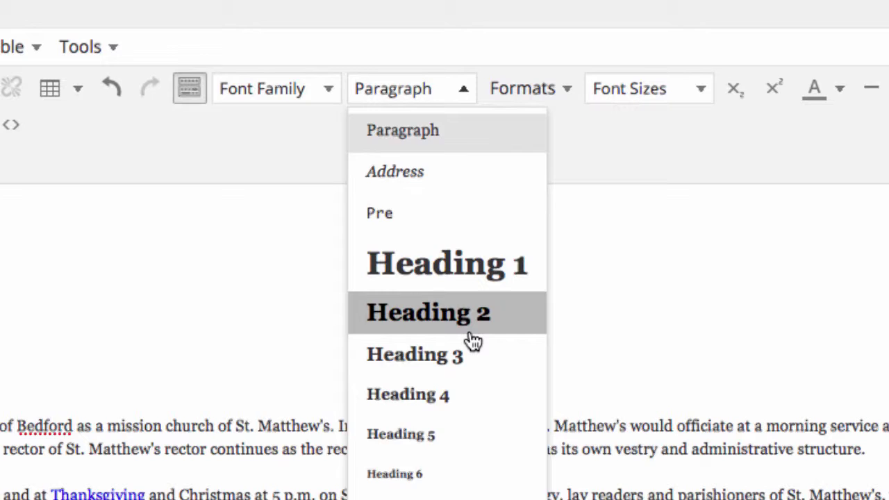
{"action": "mouse_move", "coordinate": [427, 345]}
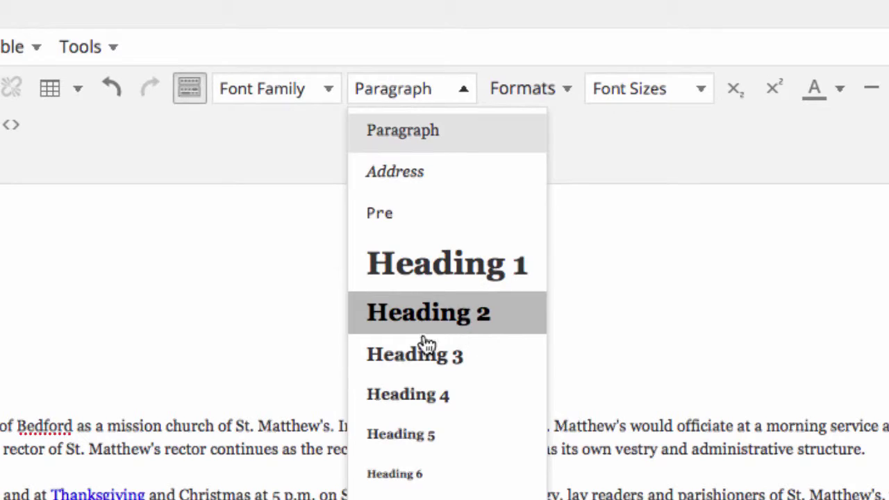
{"action": "mouse_move", "coordinate": [306, 332]}
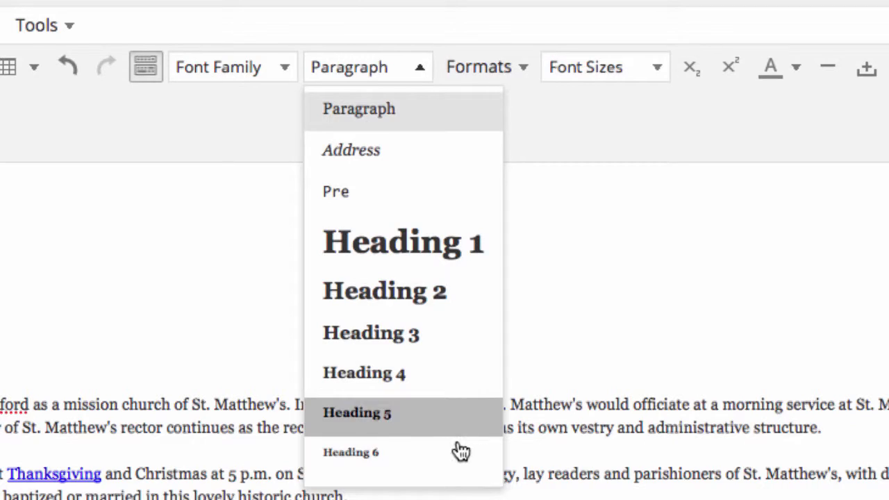
{"action": "mouse_move", "coordinate": [461, 472]}
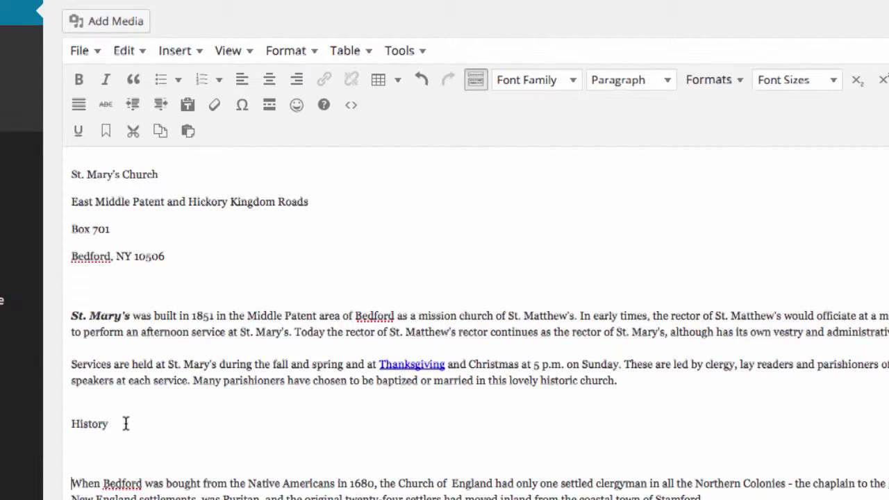
- Select the word History and format it as Heading 2
{"action": "double_click", "coordinate": [89, 424]}
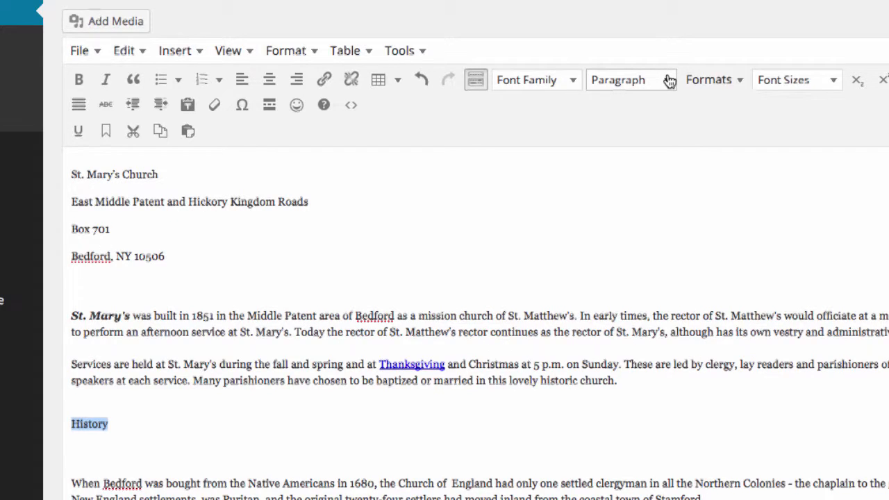
{"action": "left_click", "coordinate": [627, 80]}
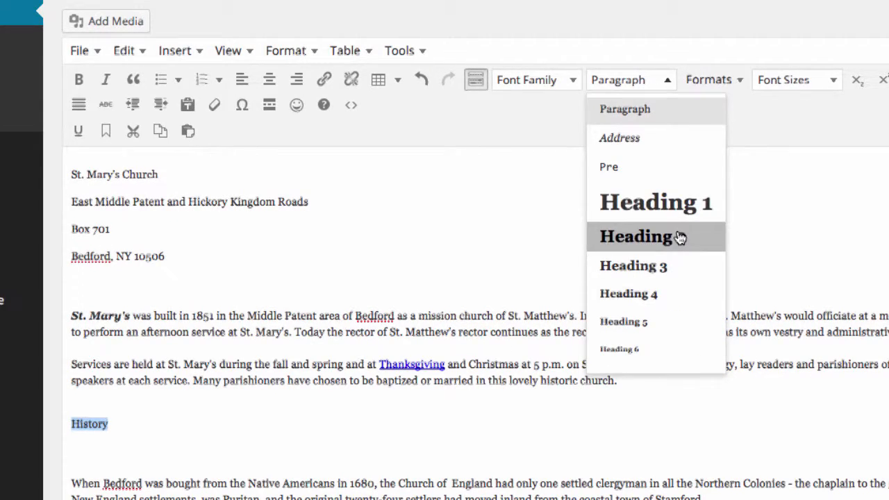
{"action": "left_click", "coordinate": [636, 236]}
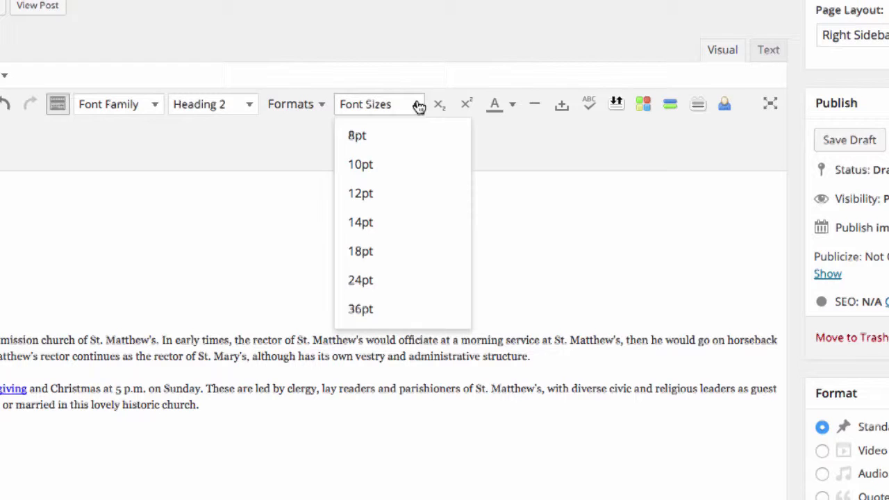
{"action": "mouse_move", "coordinate": [494, 103]}
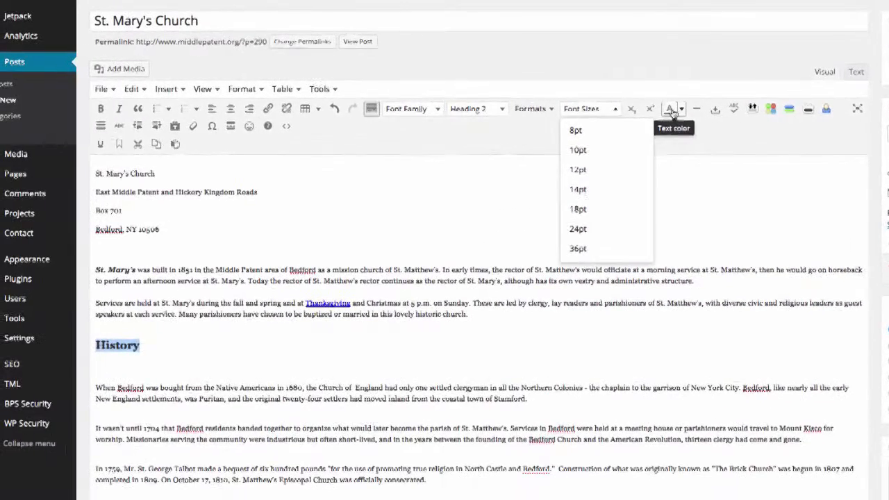
- Apply the toolbar text colour to the selected History heading
{"action": "left_click", "coordinate": [680, 108]}
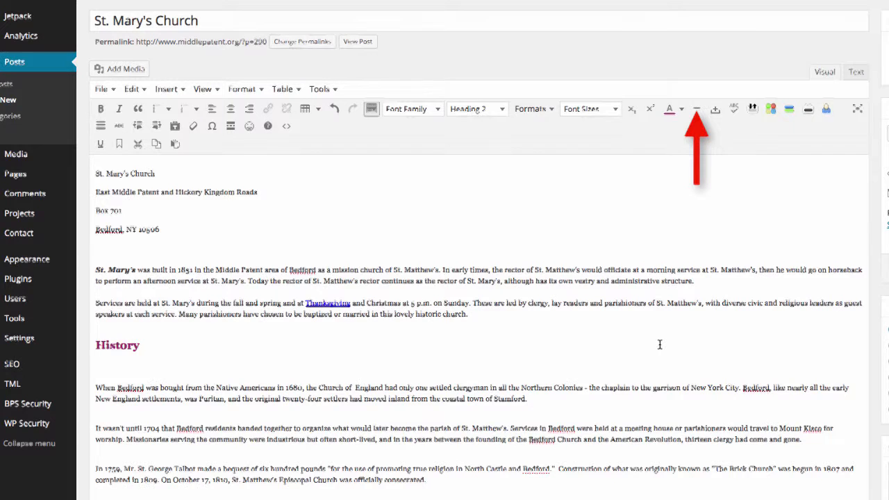
{"action": "double_click", "coordinate": [117, 345]}
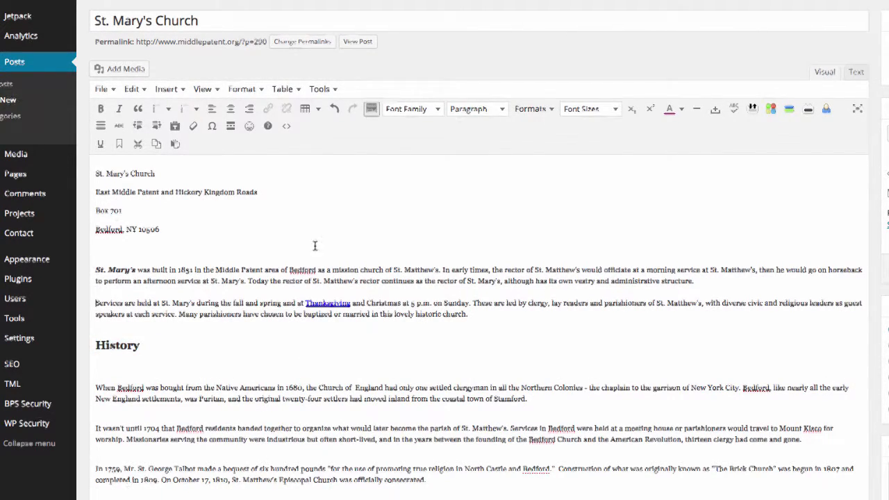
{"action": "mouse_move", "coordinate": [137, 325]}
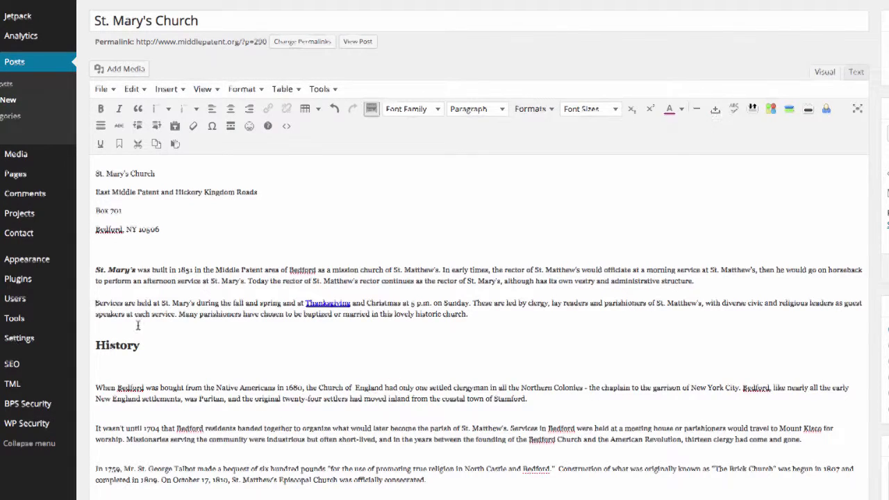
{"action": "mouse_move", "coordinate": [286, 255]}
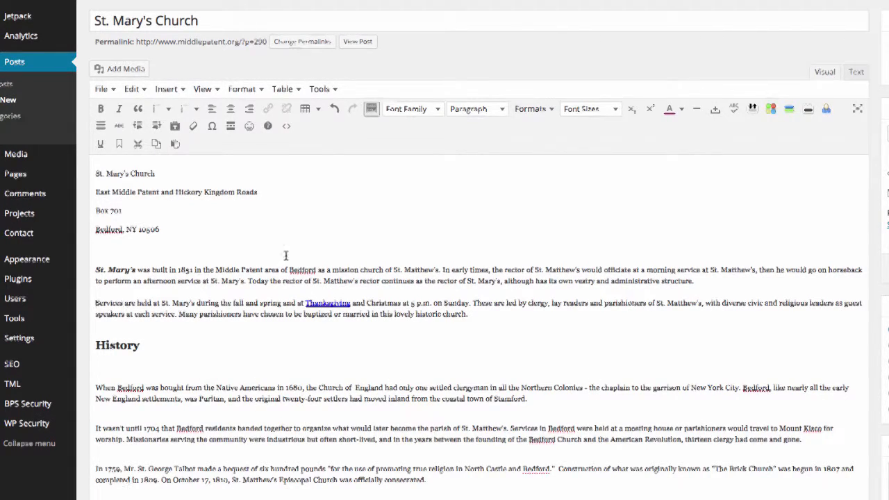
{"action": "mouse_move", "coordinate": [669, 86]}
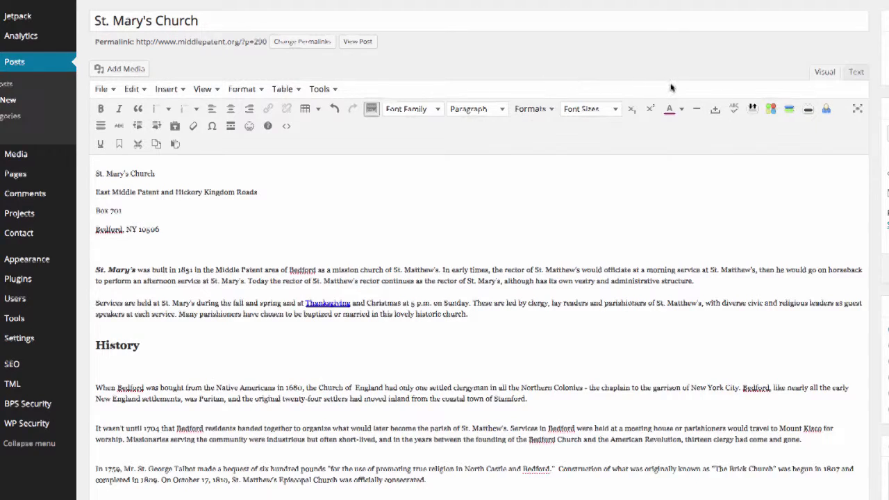
{"action": "left_click", "coordinate": [697, 108]}
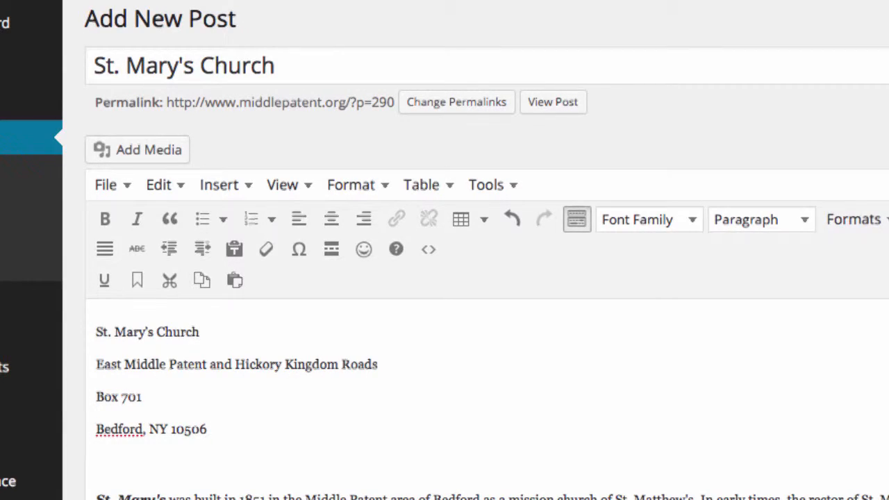
{"action": "mouse_move", "coordinate": [427, 249]}
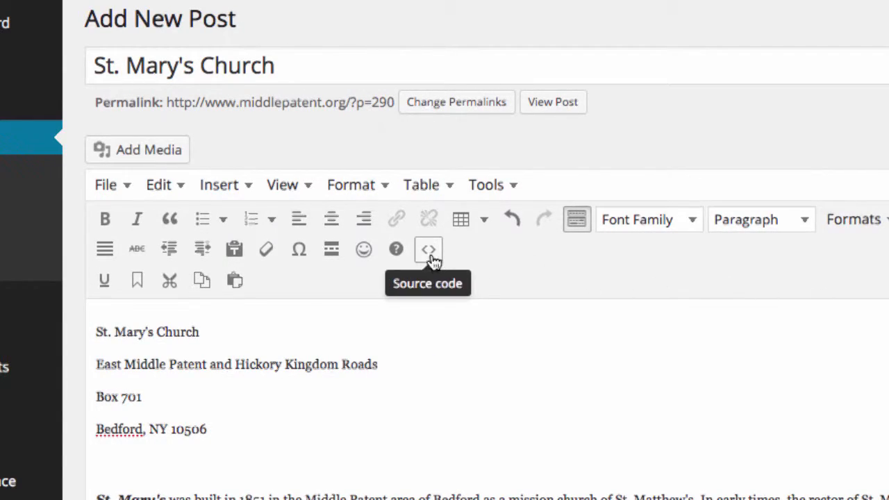
{"action": "mouse_move", "coordinate": [364, 248]}
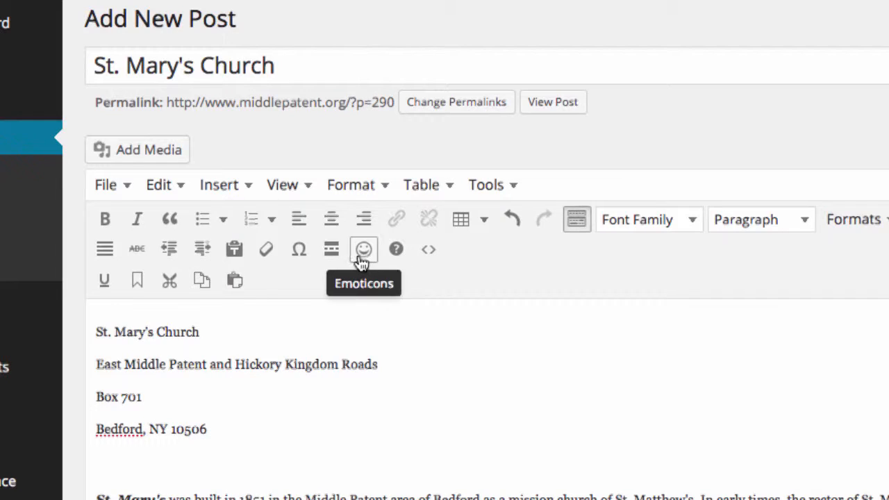
{"action": "mouse_move", "coordinate": [330, 248]}
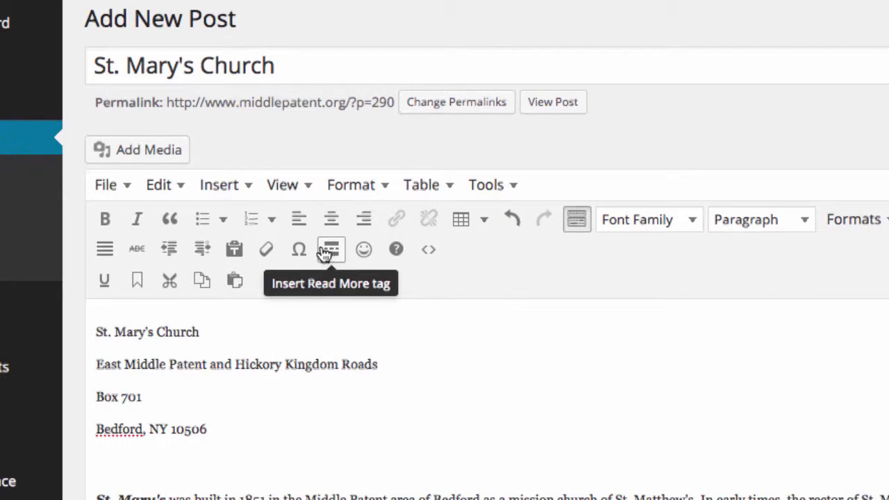
{"action": "mouse_move", "coordinate": [234, 249]}
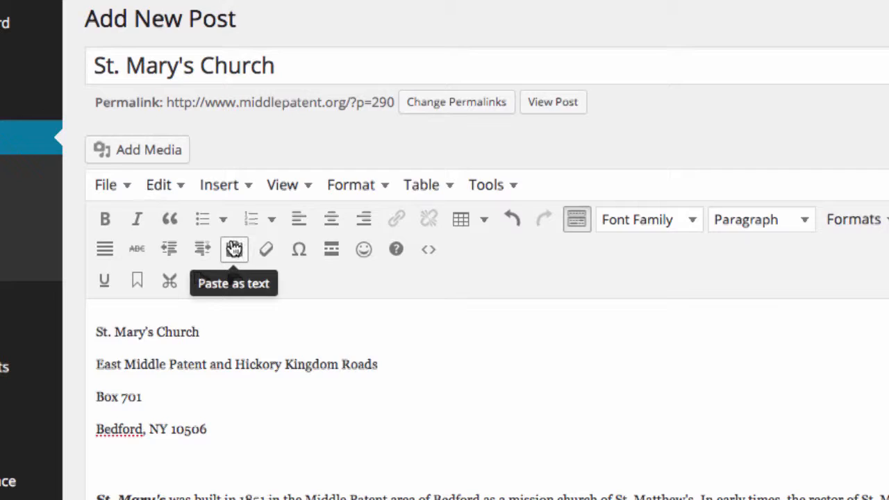
{"action": "mouse_move", "coordinate": [104, 281]}
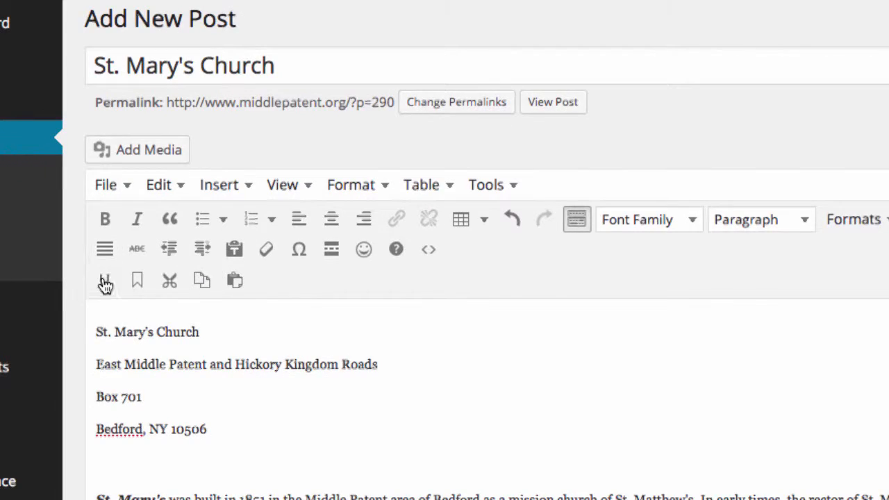
{"action": "mouse_move", "coordinate": [364, 248]}
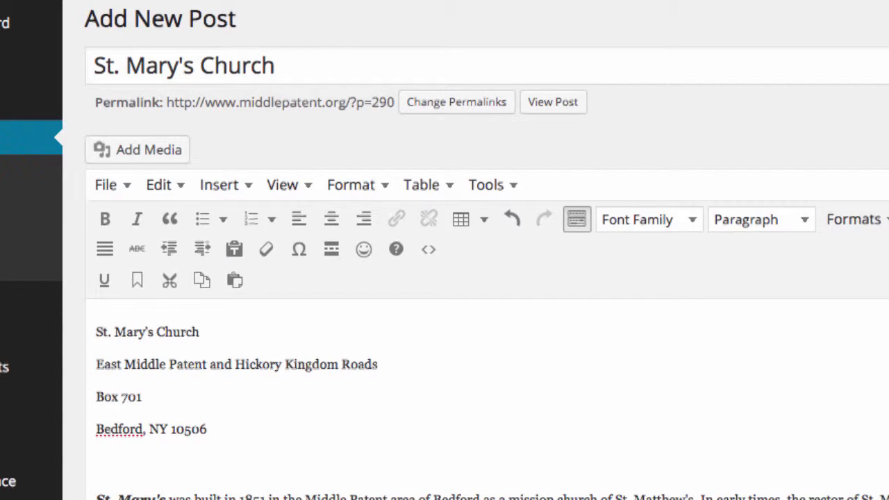
- Open Add Media from the History heading to show the Insert Media library
{"action": "scroll", "scroll_direction": "down", "scroll_amount": 3}
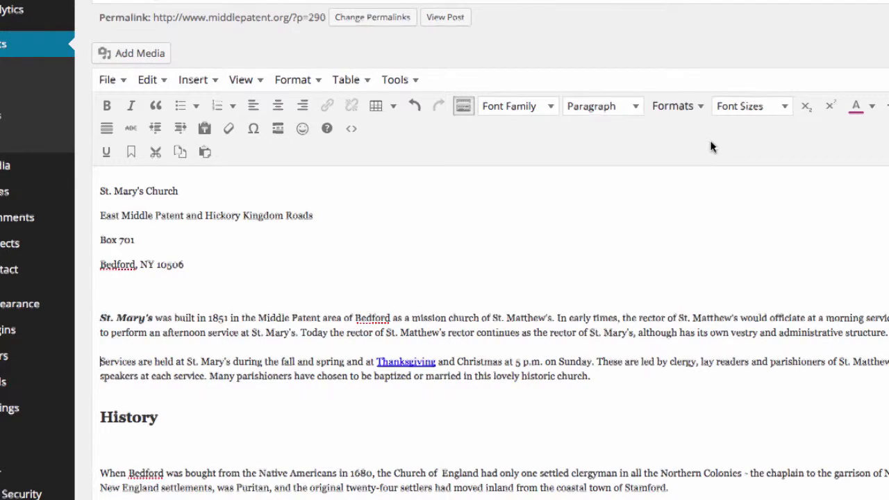
{"action": "mouse_move", "coordinate": [707, 146]}
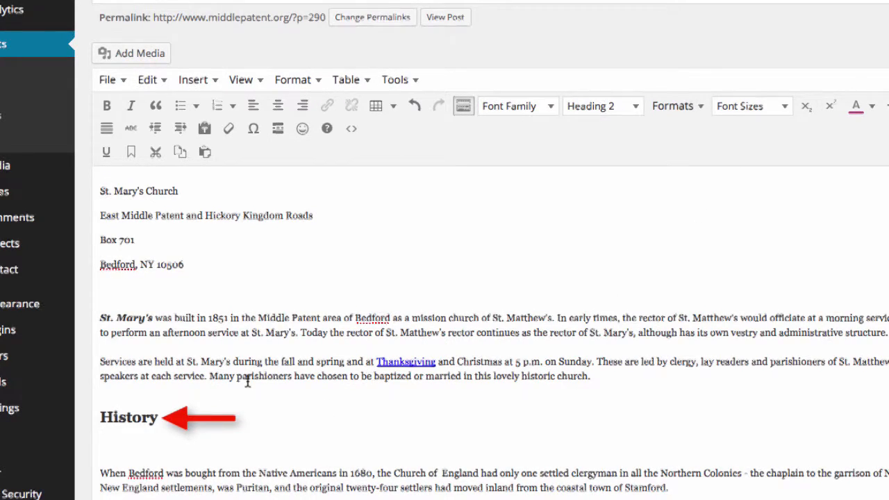
{"action": "mouse_move", "coordinate": [574, 179]}
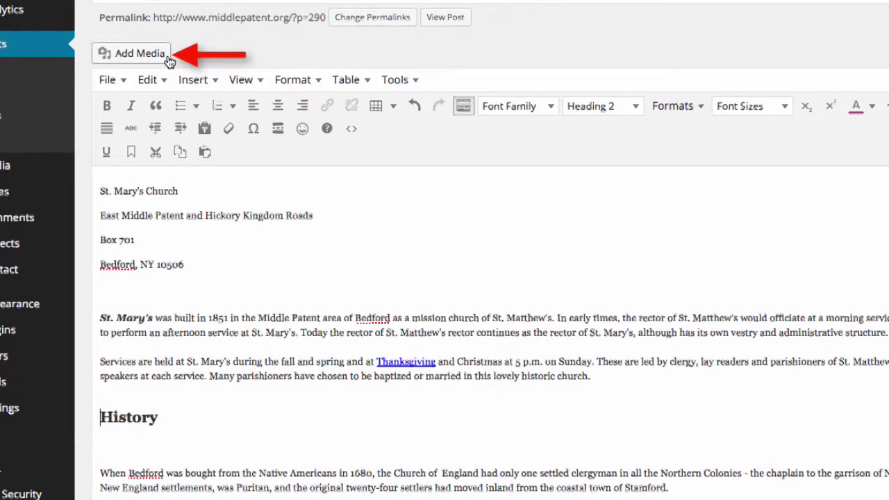
{"action": "mouse_move", "coordinate": [139, 53]}
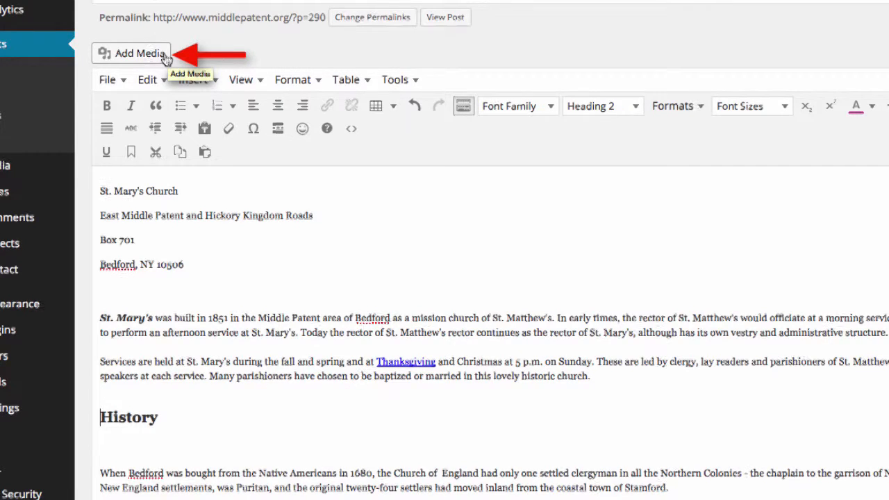
{"action": "left_click", "coordinate": [131, 53]}
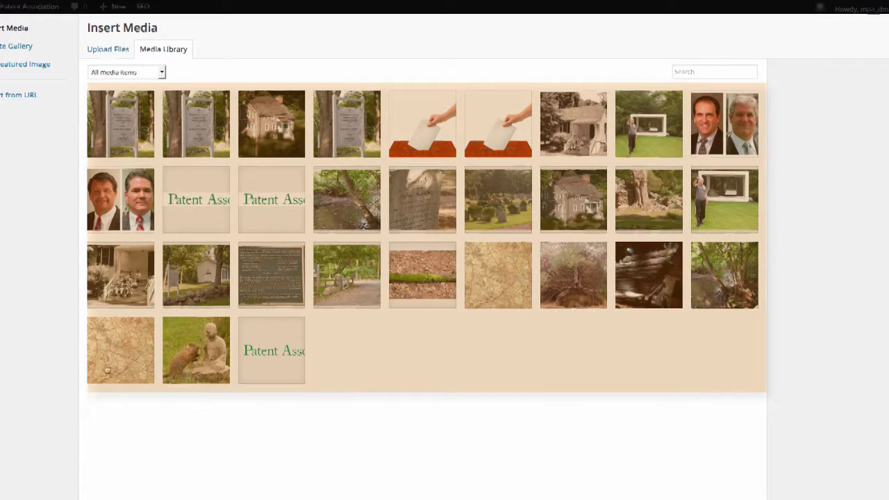
{"action": "mouse_move", "coordinate": [711, 119]}
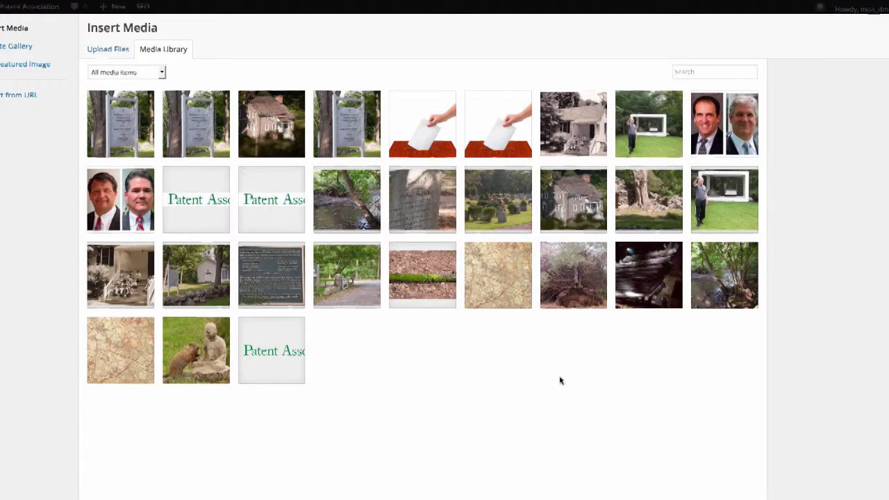
{"action": "mouse_move", "coordinate": [500, 409]}
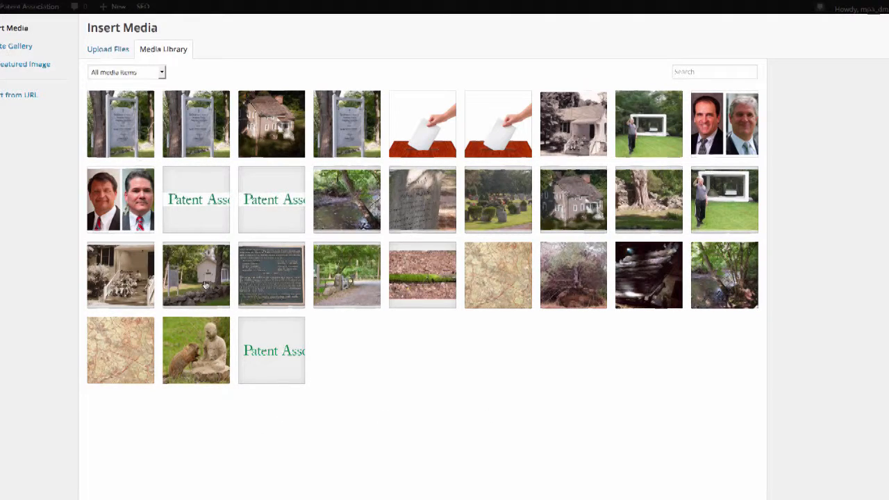
- Choose the Church.jpg thumbnail and review its title, caption and alt text
{"action": "left_click", "coordinate": [195, 275]}
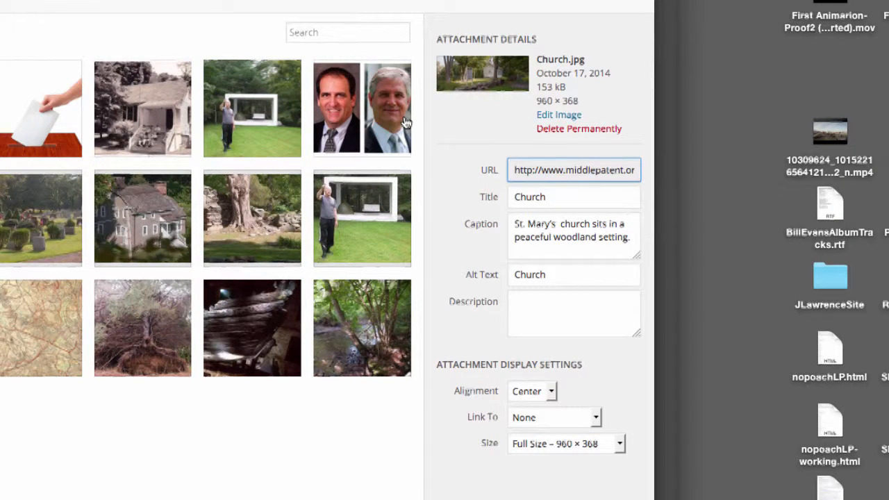
{"action": "mouse_move", "coordinate": [616, 61]}
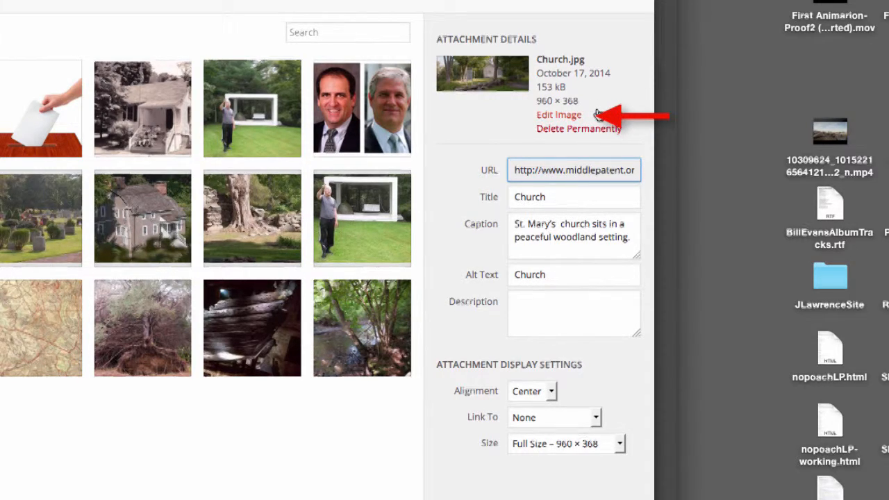
{"action": "mouse_move", "coordinate": [611, 96]}
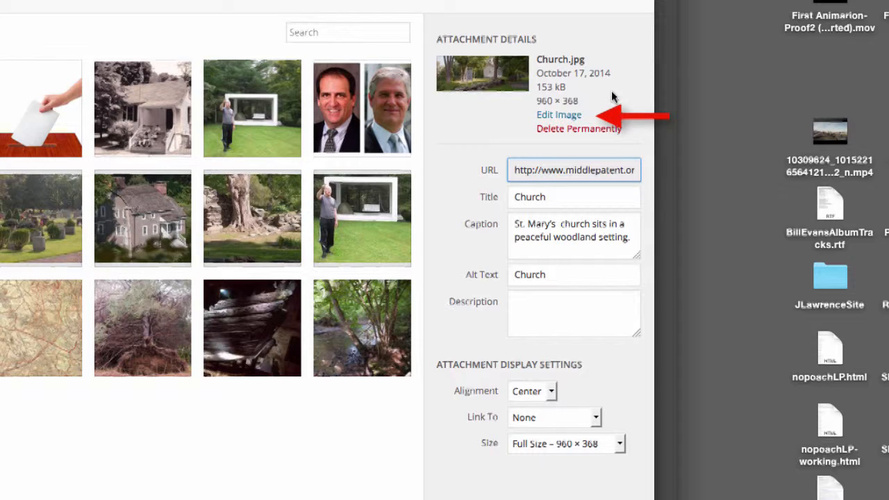
{"action": "mouse_move", "coordinate": [625, 132]}
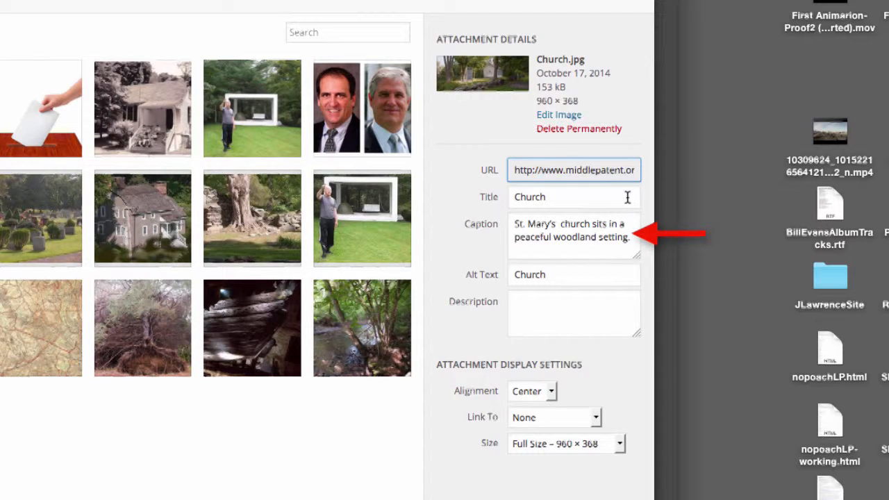
{"action": "mouse_move", "coordinate": [593, 222]}
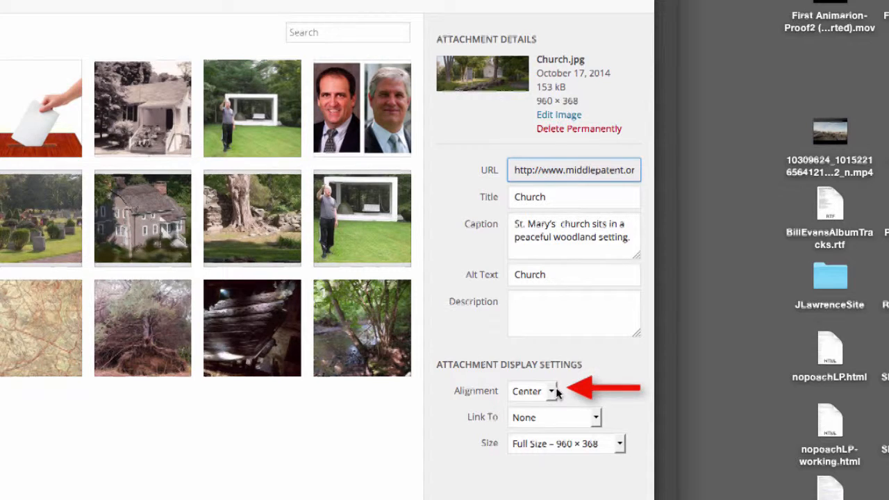
- Set the Church photo to Center alignment, Link To None and Full Size 960 × 368
{"action": "left_click", "coordinate": [532, 392]}
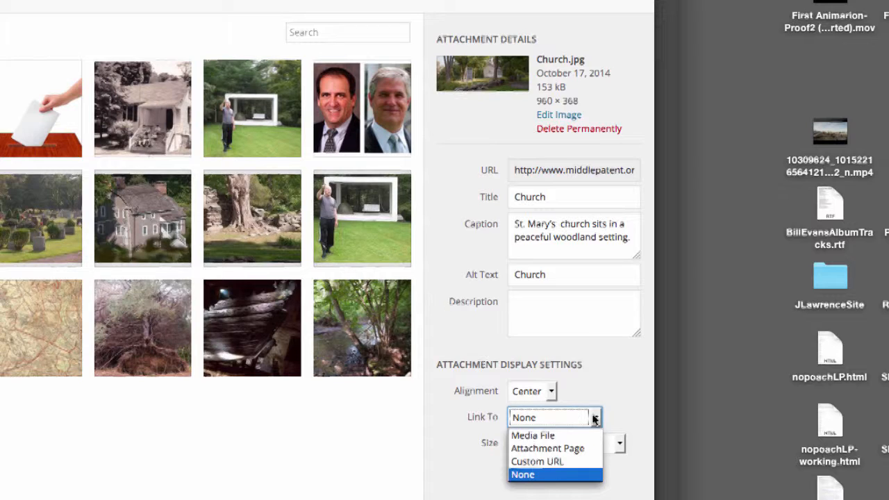
{"action": "left_click", "coordinate": [522, 475]}
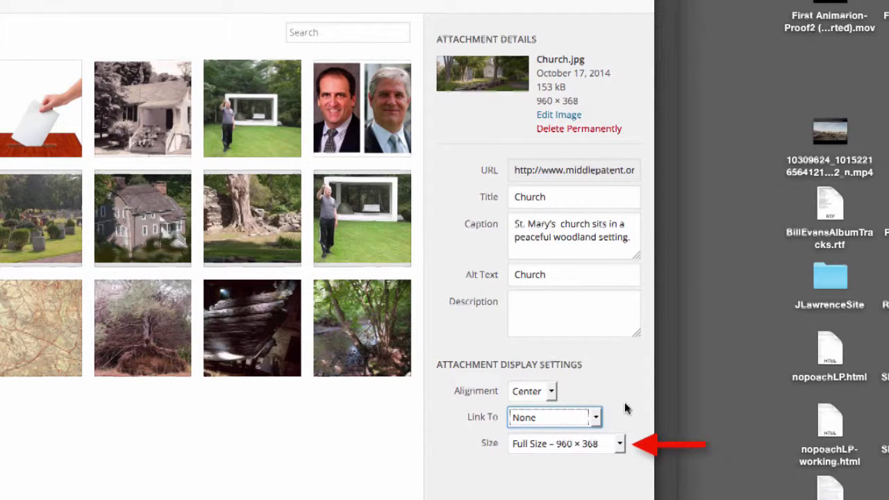
{"action": "mouse_move", "coordinate": [609, 444]}
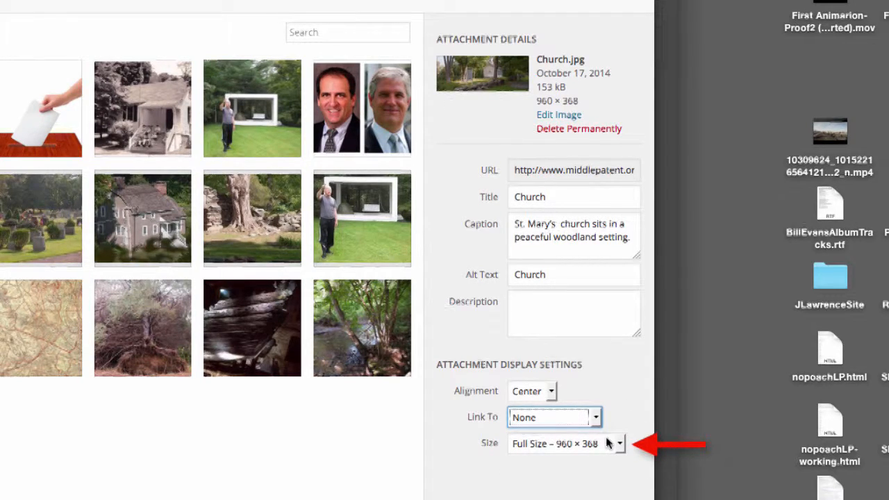
{"action": "mouse_move", "coordinate": [618, 443]}
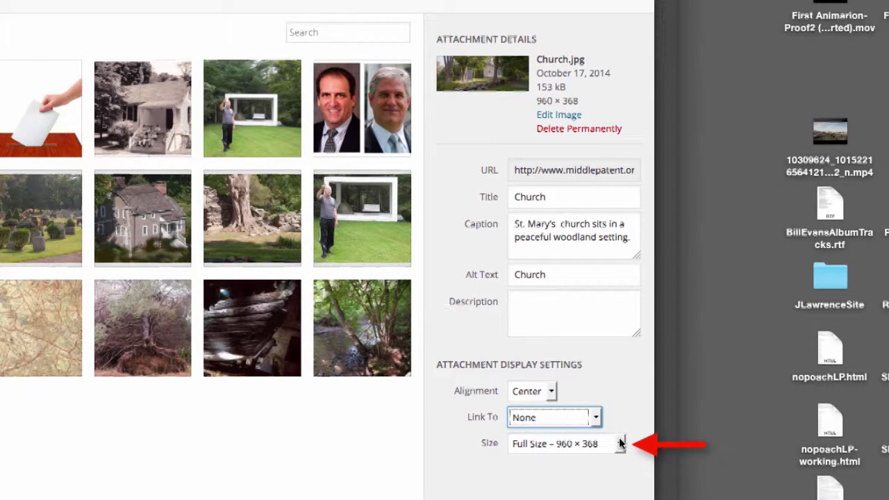
{"action": "left_click", "coordinate": [616, 443]}
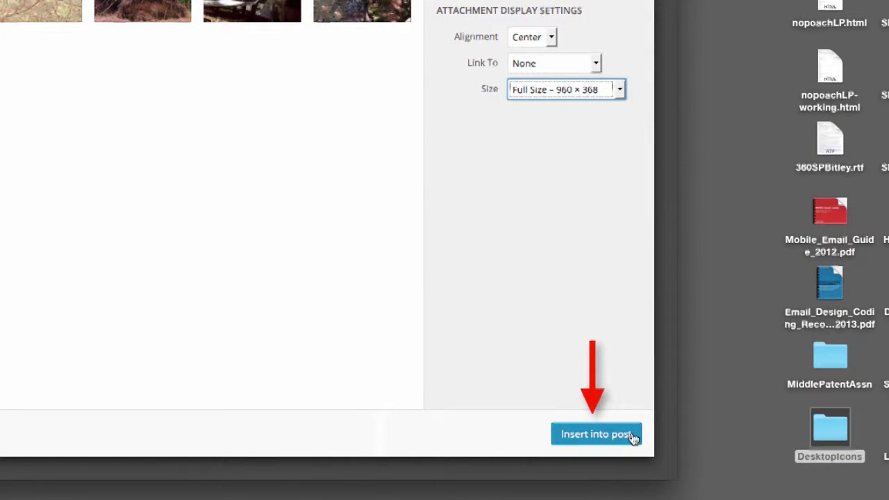
- Insert the full-width church photo with its woodland-setting caption below the services paragraph
{"action": "left_click", "coordinate": [596, 434]}
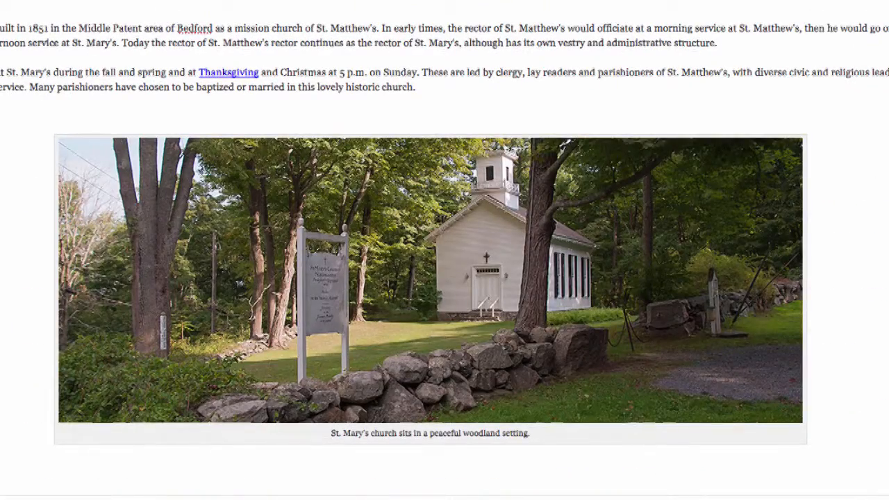
{"action": "left_click", "coordinate": [529, 433]}
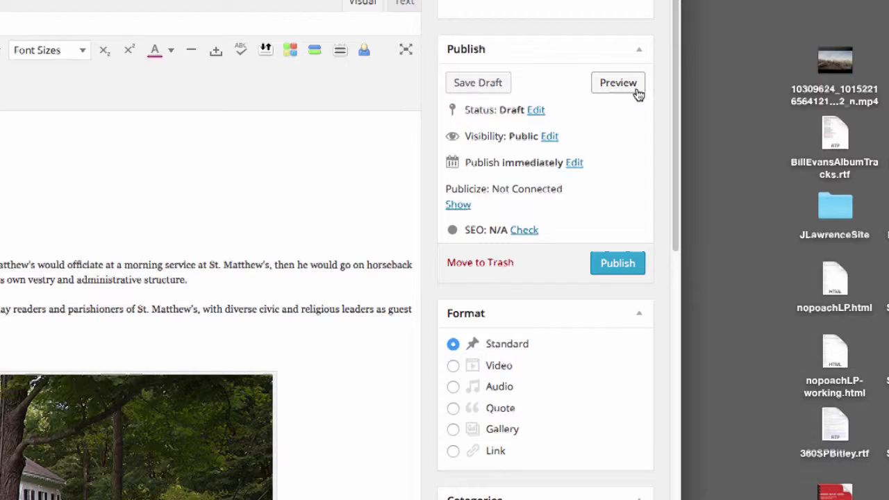
{"action": "mouse_move", "coordinate": [628, 83]}
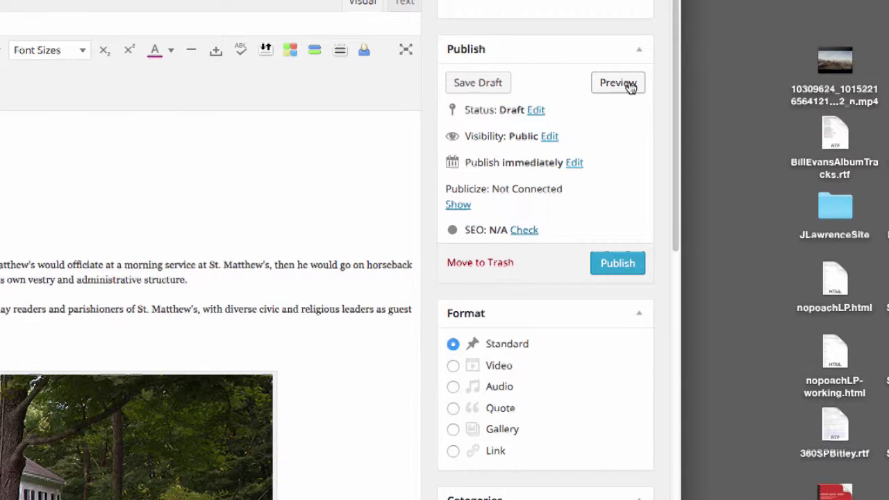
- Preview the St. Mary's Church draft as it appears on the live site
{"action": "left_click", "coordinate": [617, 83]}
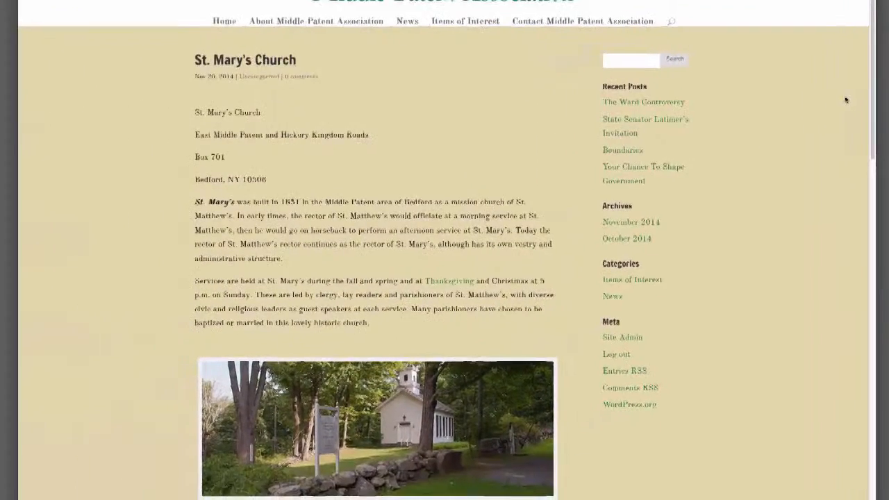